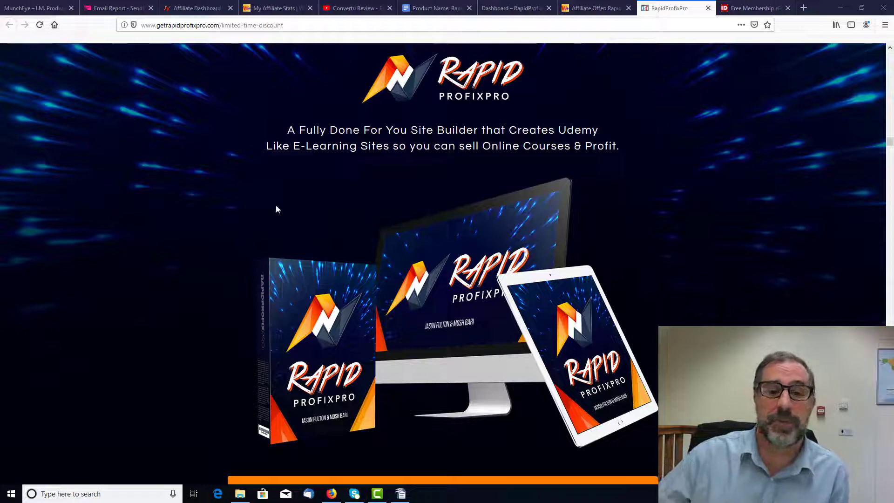
mouse_move(165, 248)
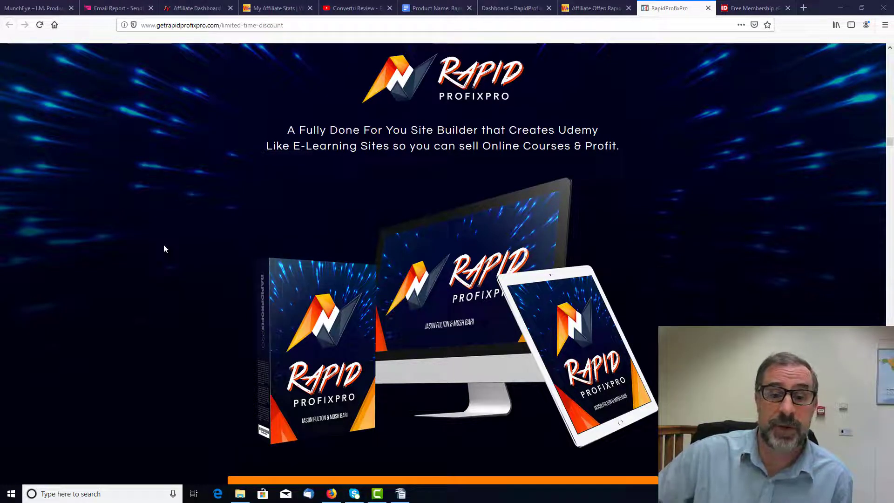
mouse_move(687, 272)
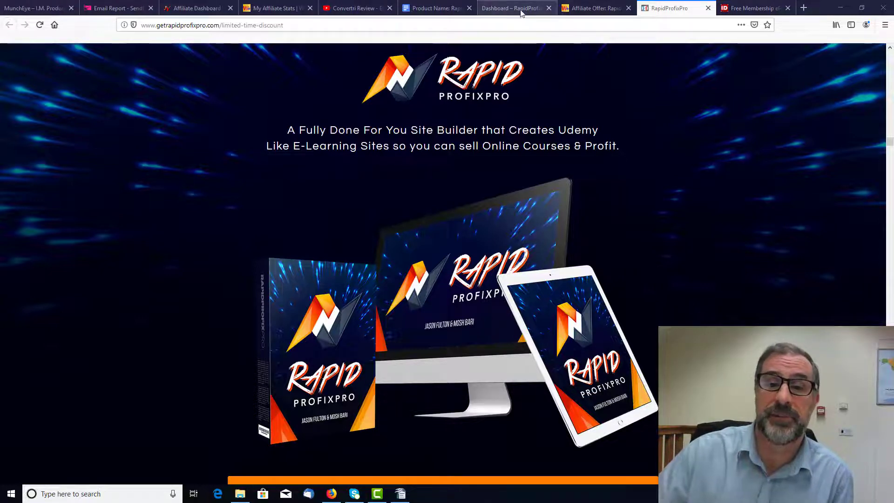
Step: Go from the Nutrition course builder back to My Sites and visit RapidProfixPro Review Copy
left_click(510, 8)
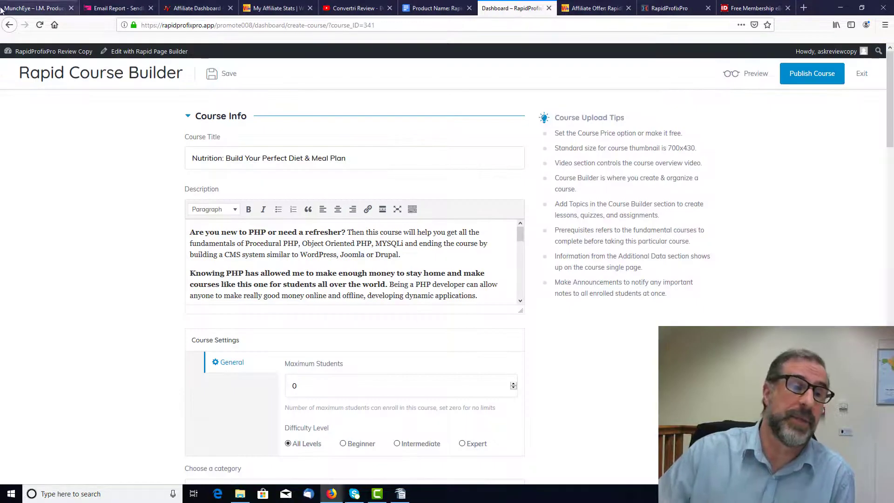
left_click(10, 24)
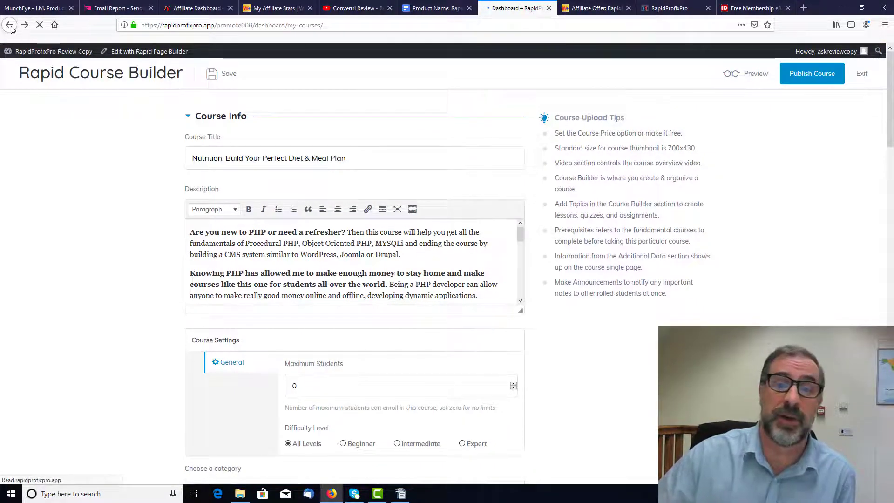
left_click(10, 24)
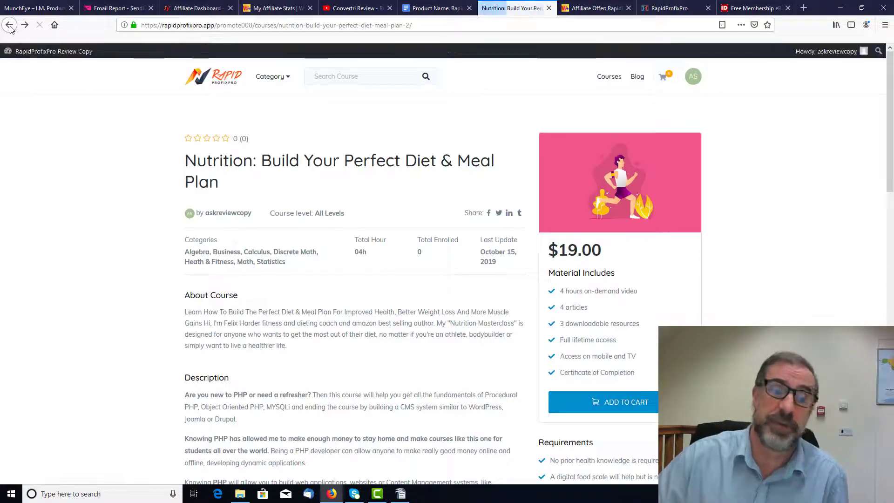
left_click(10, 24)
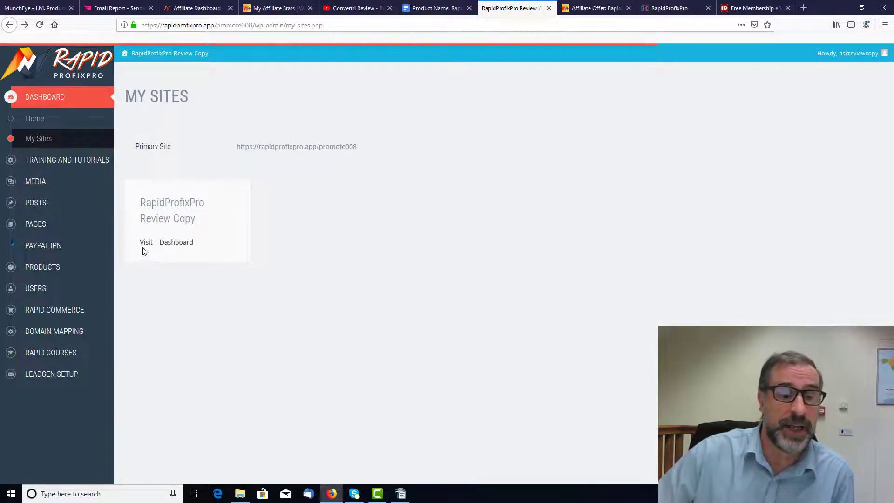
left_click(145, 241)
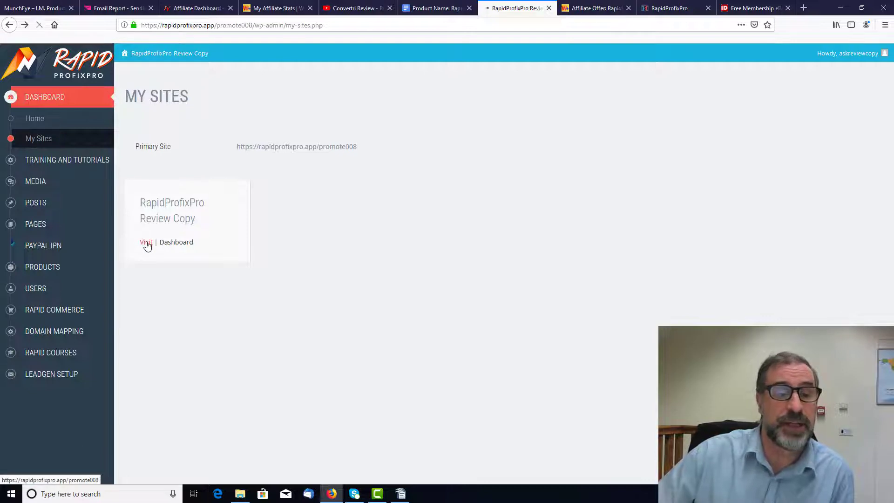
left_click(145, 241)
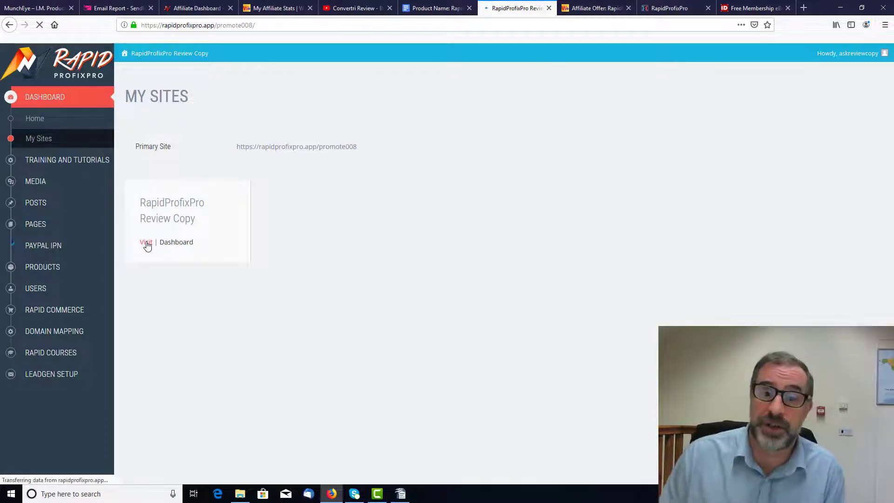
Step: Scroll to Browse Our Top Courses and open the Nutrition: Build Your Perfect Diet & Meal Plan page
left_click(144, 241)
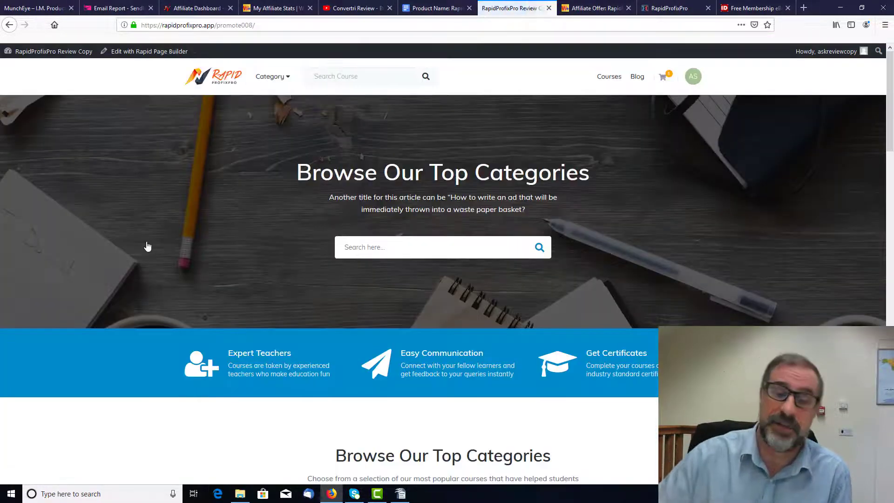
scroll("down", 3)
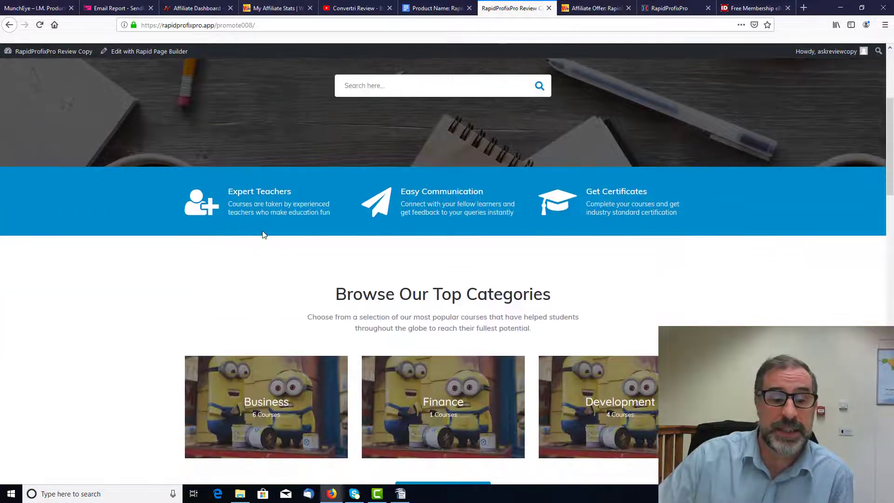
scroll("down", 3)
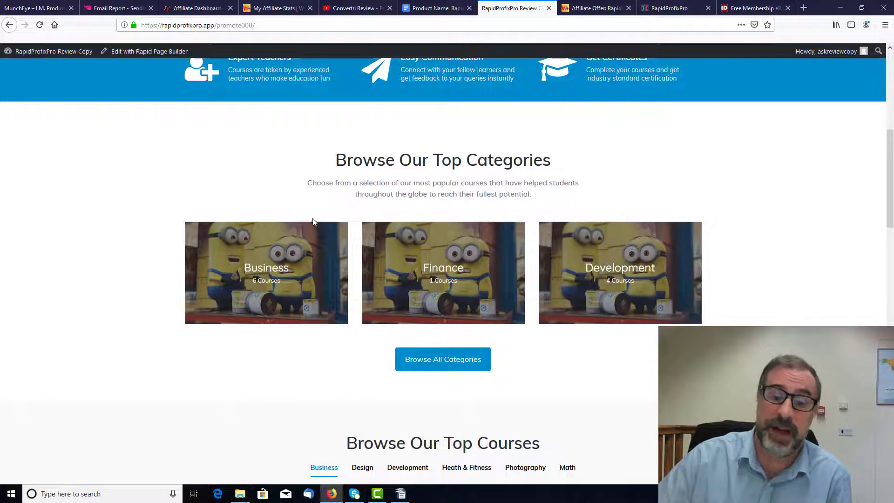
scroll("down", 3)
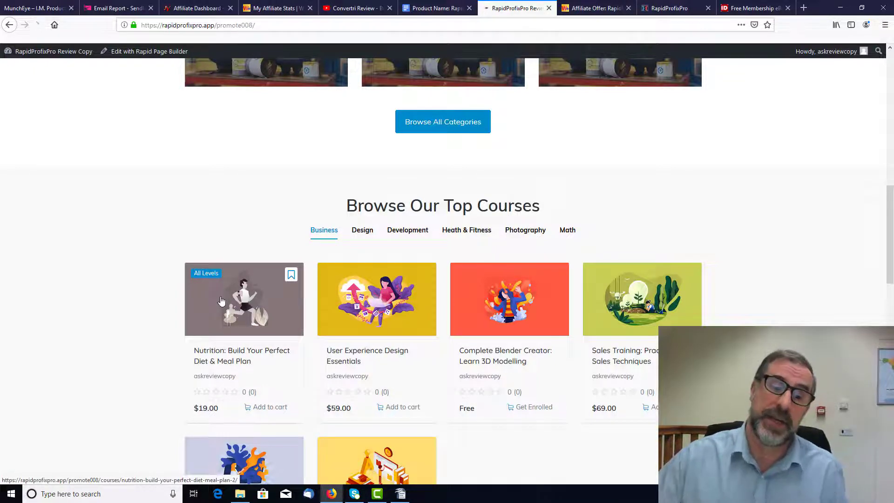
left_click(244, 299)
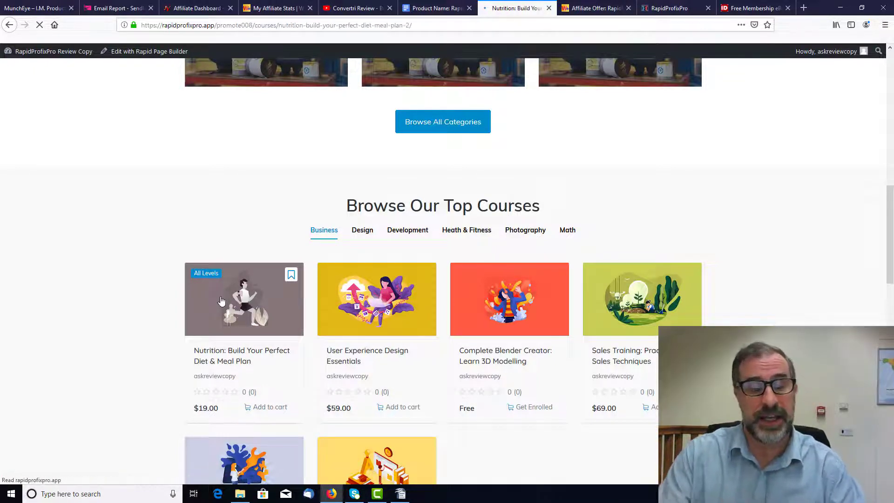
left_click(244, 299)
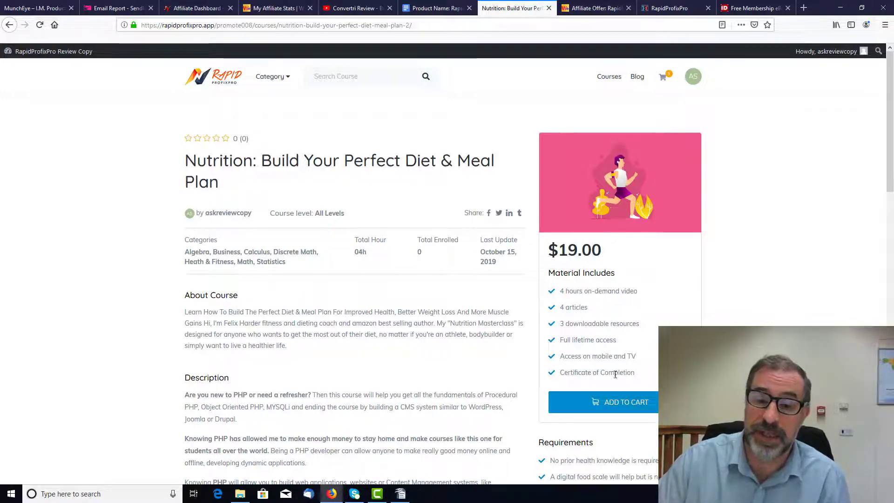
mouse_move(722, 208)
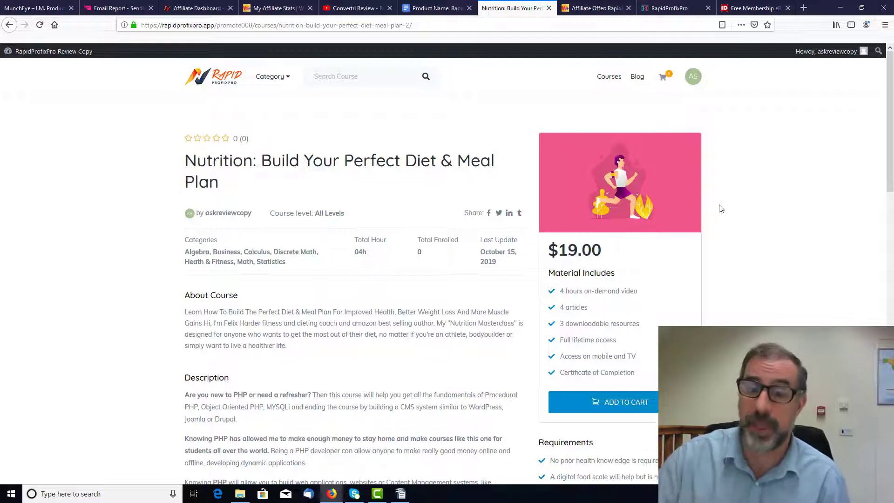
Step: Open My Courses from the profile menu and scroll to the $19.00 Nutrition course
left_click(693, 75)
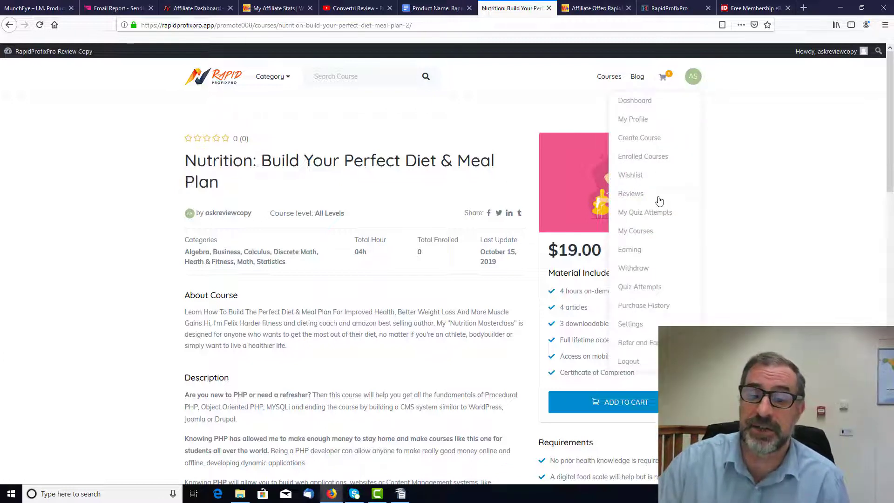
mouse_move(635, 230)
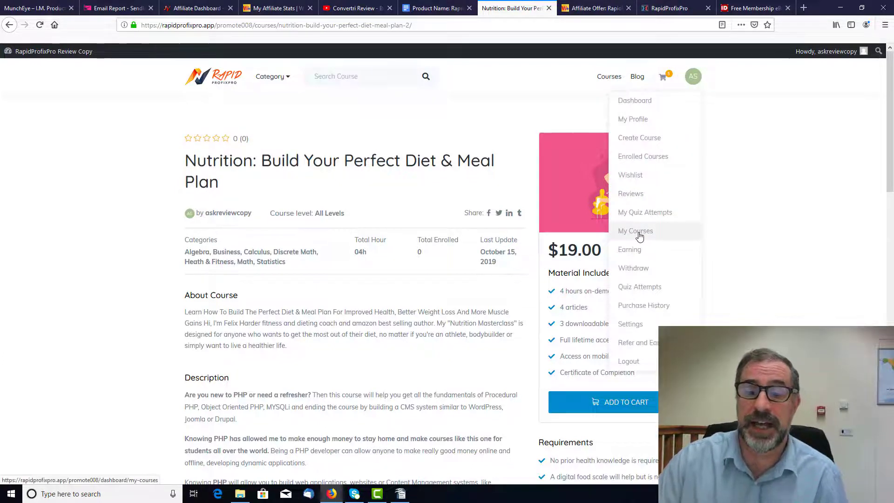
left_click(635, 230)
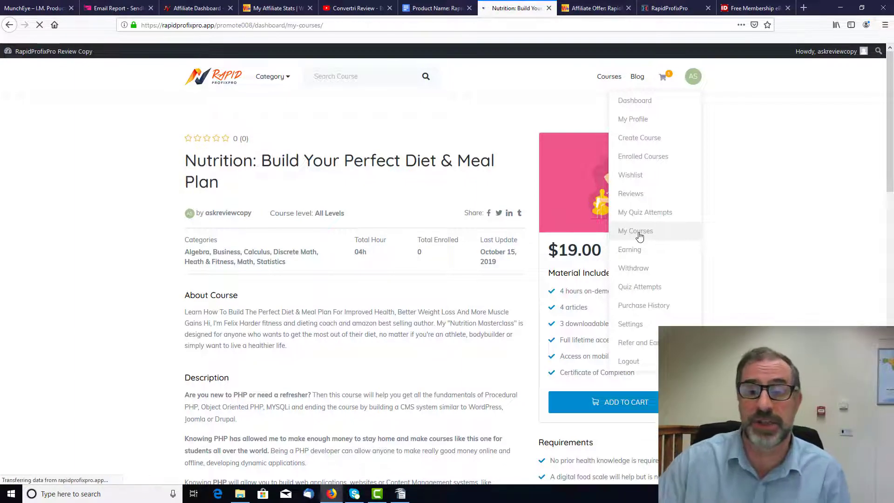
left_click(635, 231)
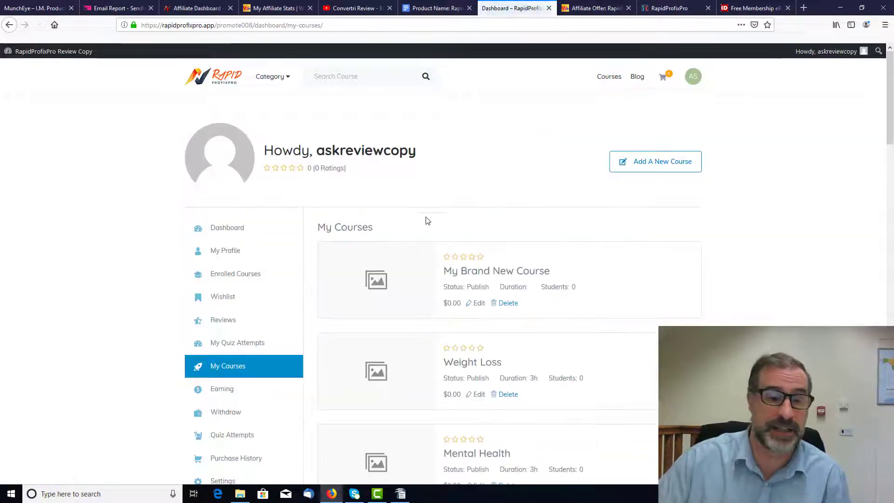
scroll("down", 3)
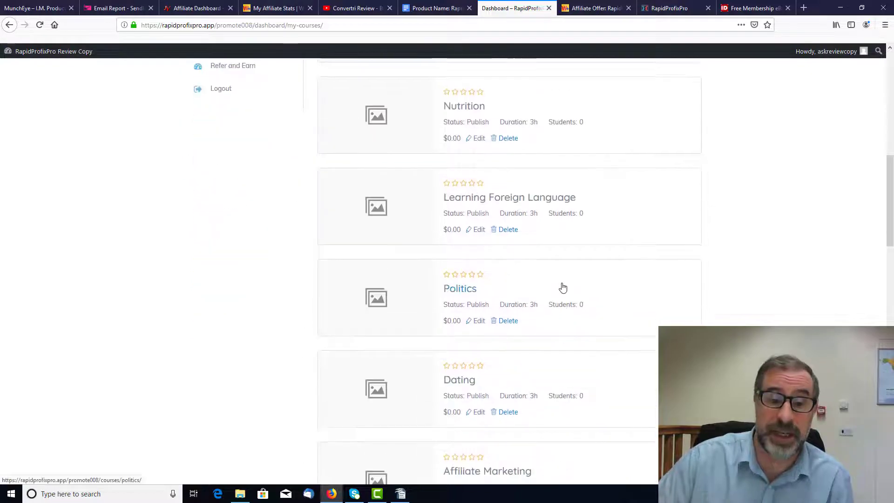
scroll("down", 3)
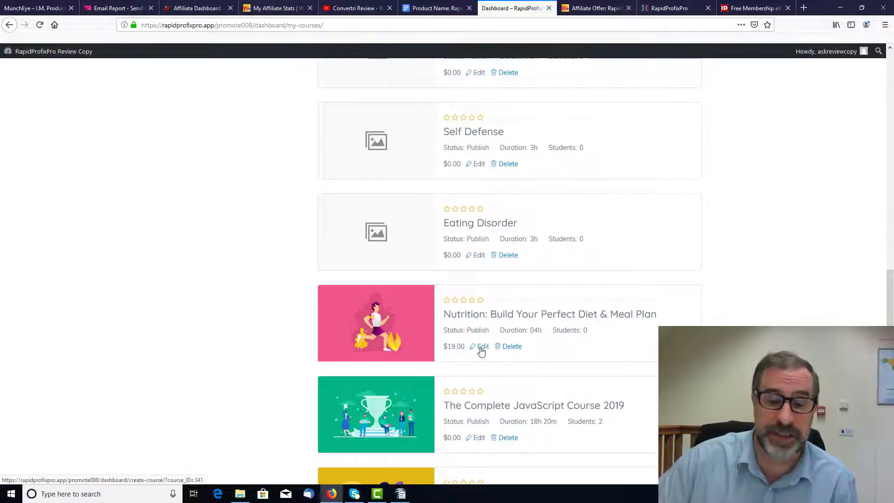
left_click(482, 346)
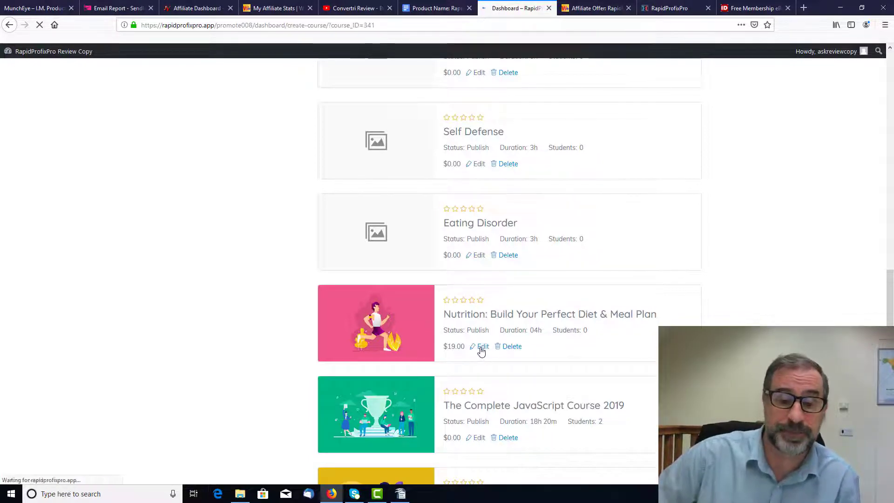
left_click(482, 346)
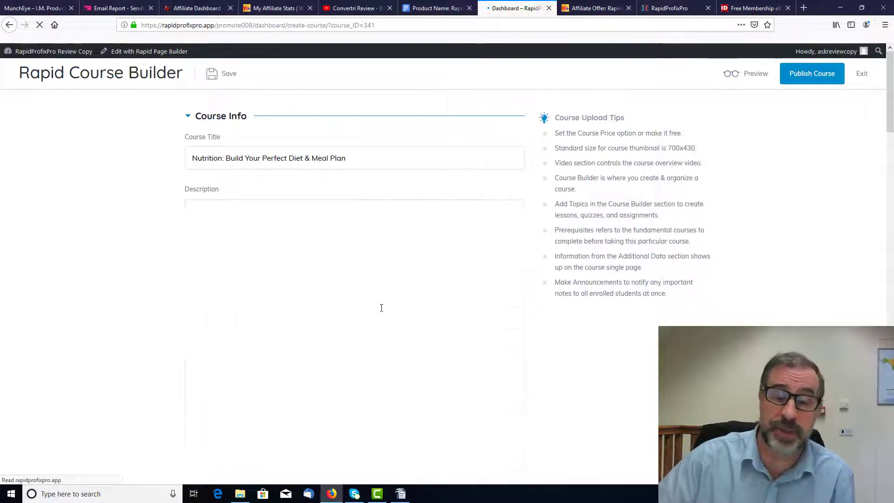
scroll("down", 3)
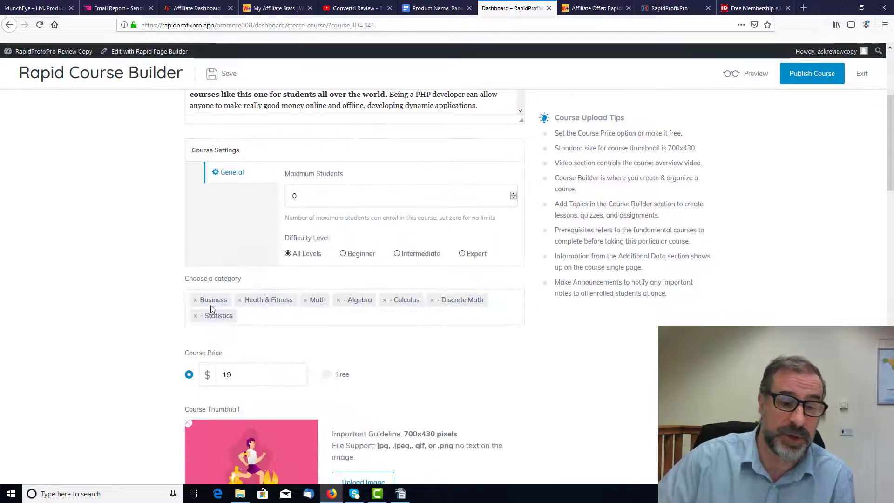
scroll("down", 3)
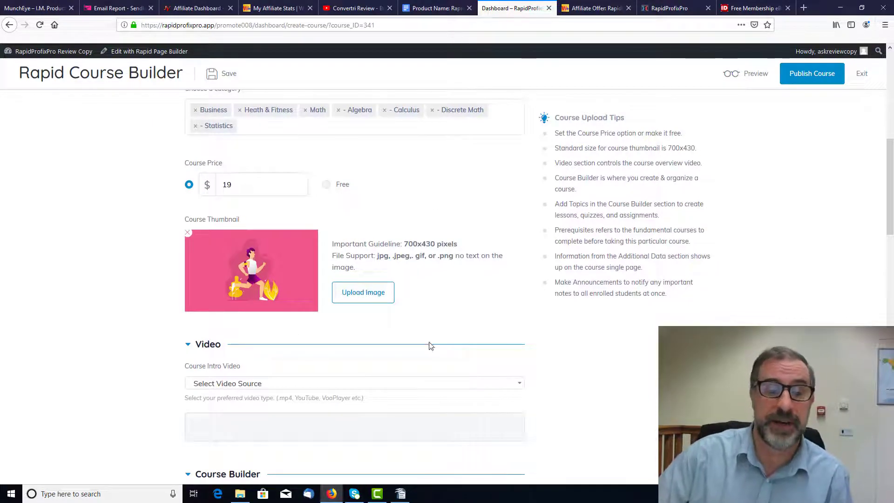
scroll("down", 3)
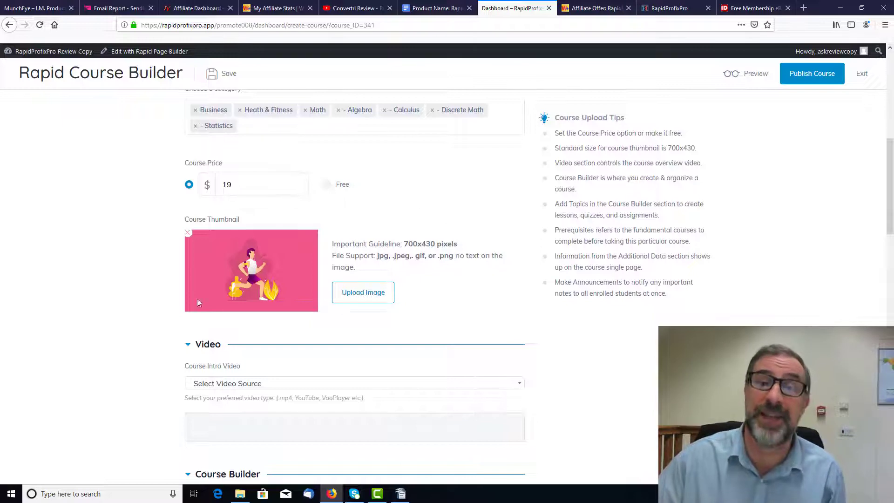
scroll("down", 3)
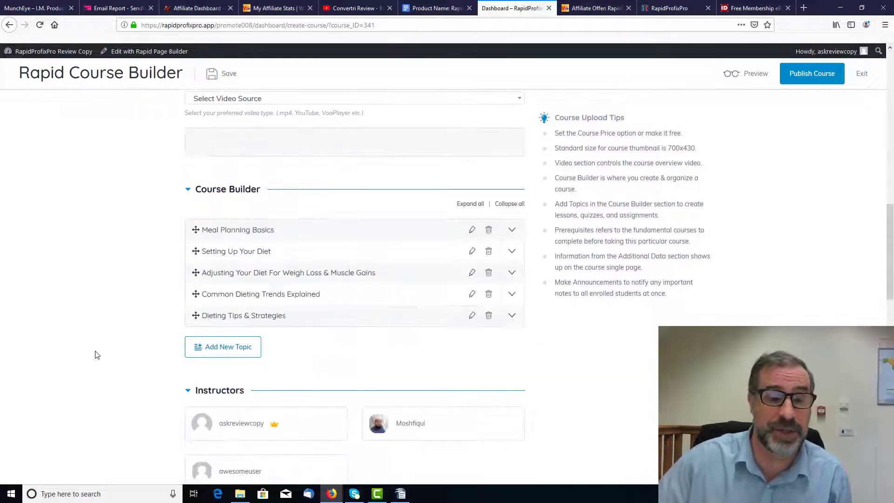
scroll("down", 3)
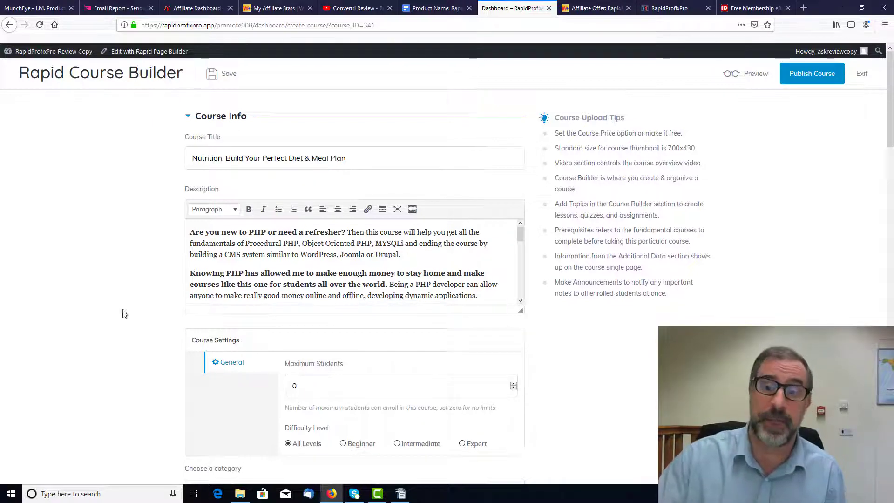
Step: On IDPLR.com, load the Free Videos listing from the Free Products menu
left_click(752, 8)
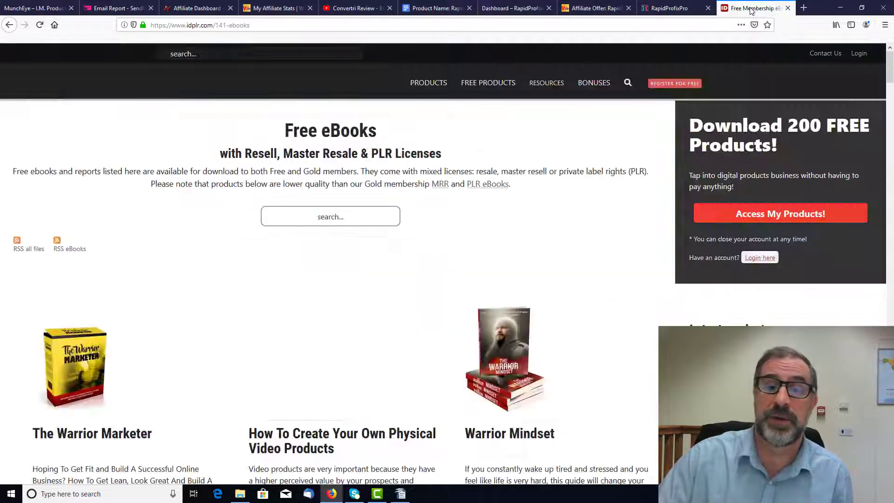
left_click(330, 216)
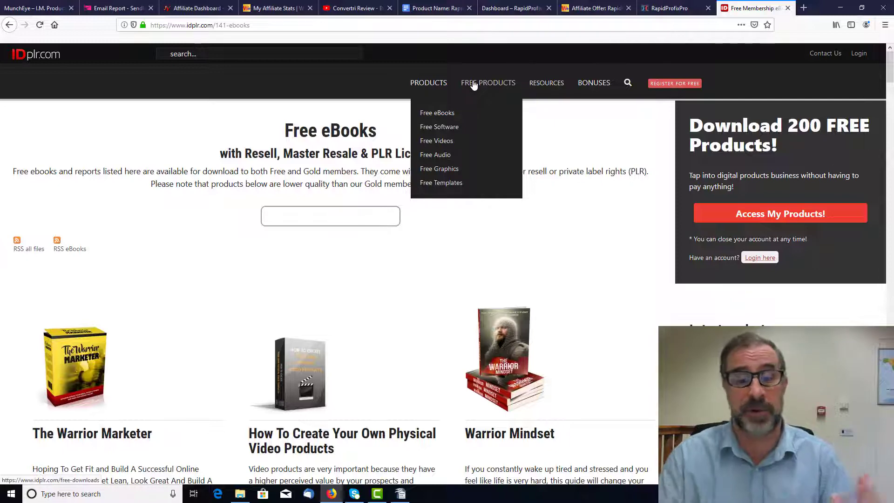
left_click(330, 216)
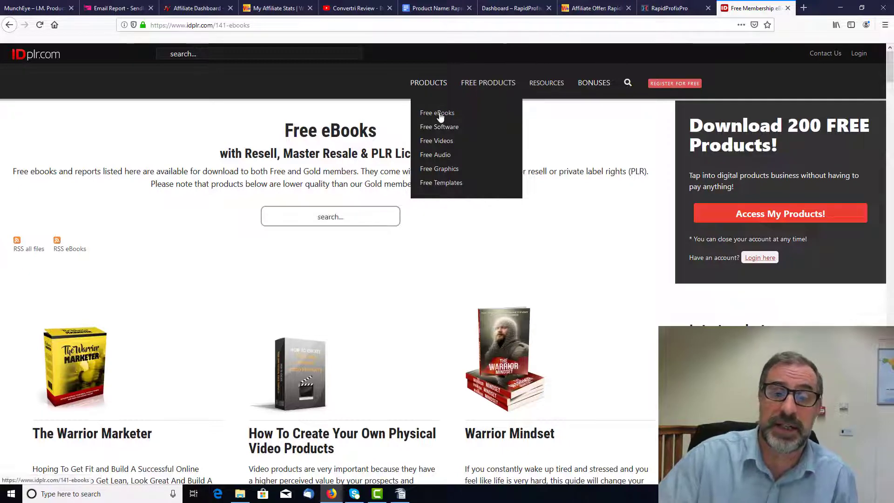
left_click(437, 112)
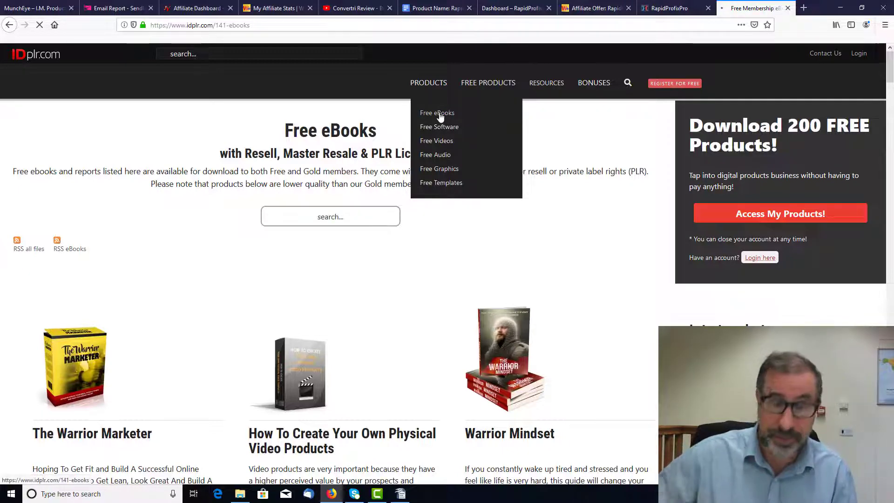
left_click(437, 112)
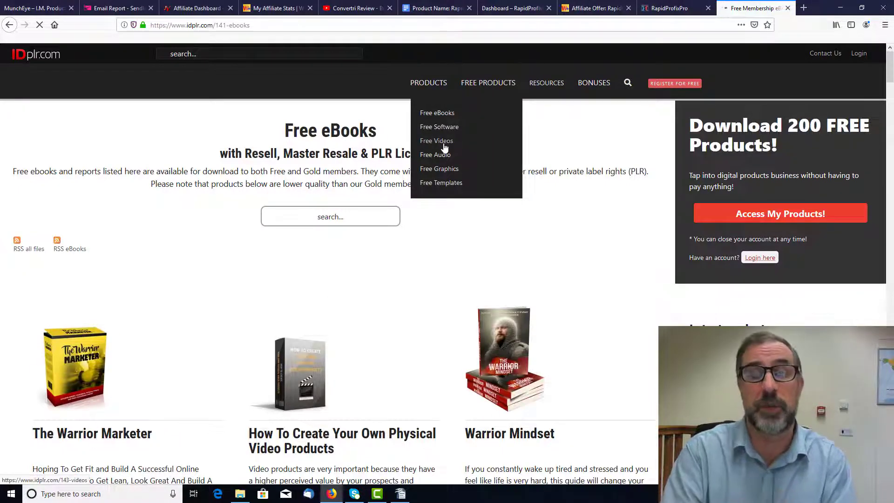
left_click(437, 141)
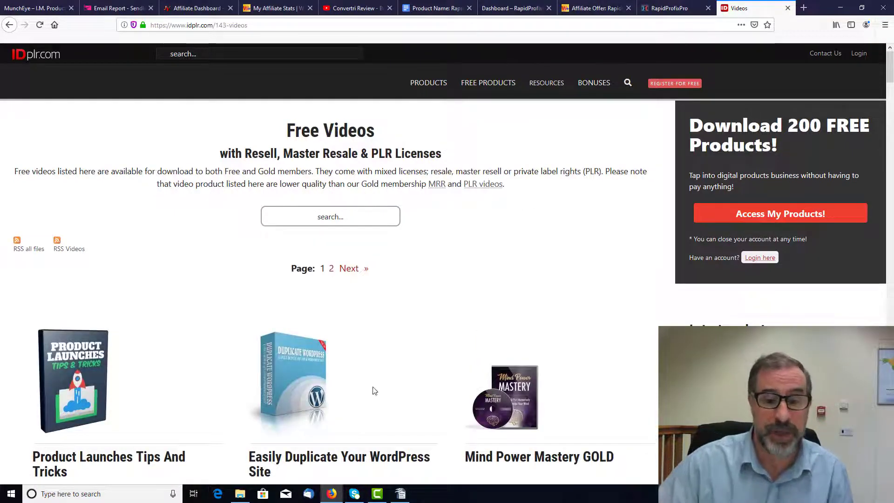
scroll("down", 3)
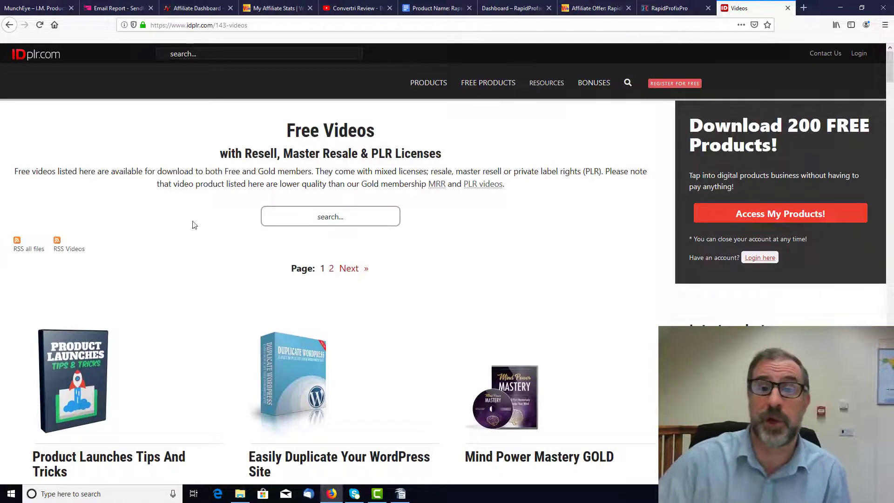
left_click(513, 8)
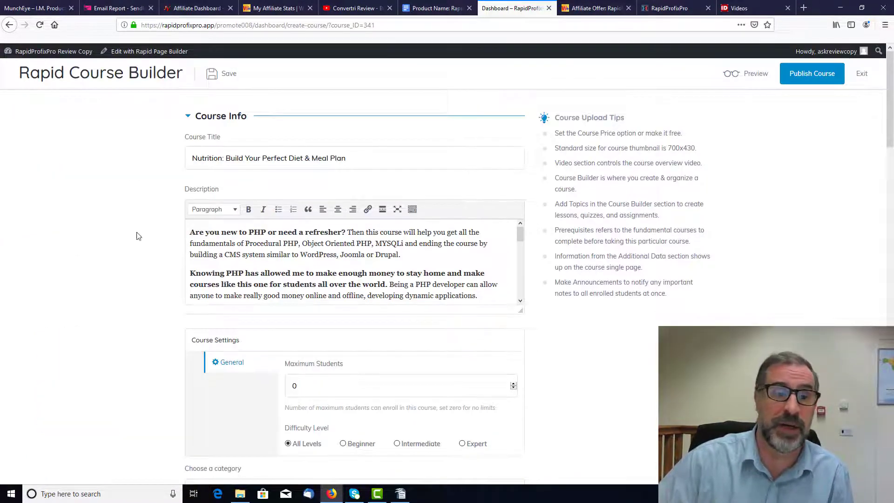
Step: Go back to My Courses and scroll up to My Brand New Course at the top
left_click(10, 25)
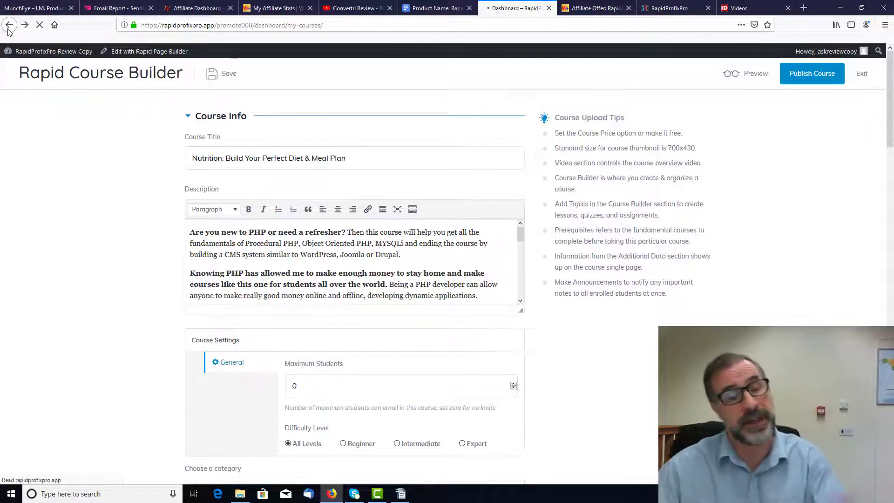
left_click(9, 24)
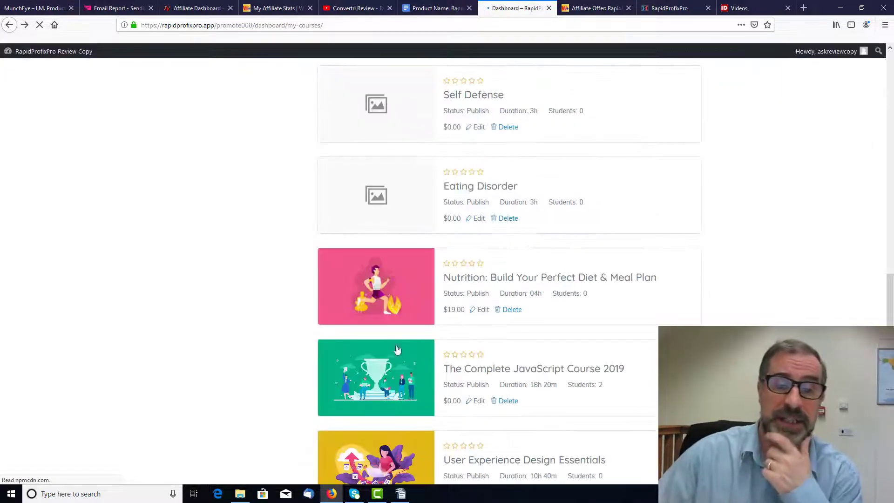
scroll("down", 3)
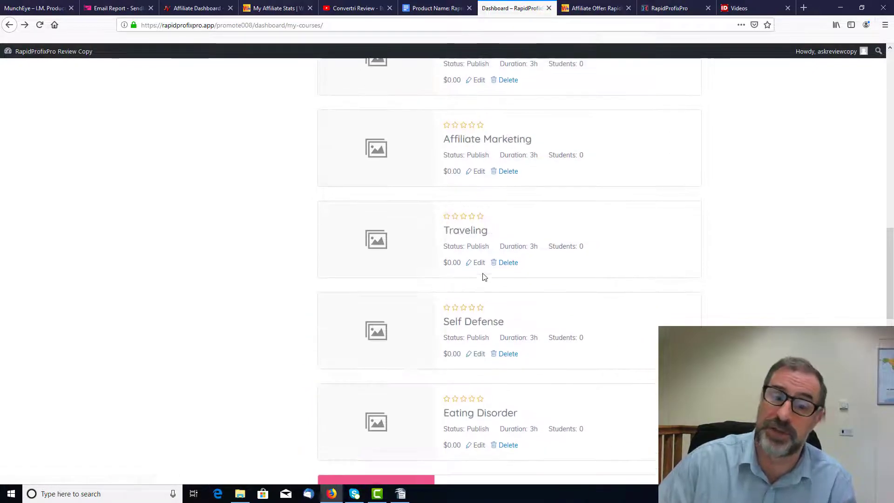
scroll("down", 3)
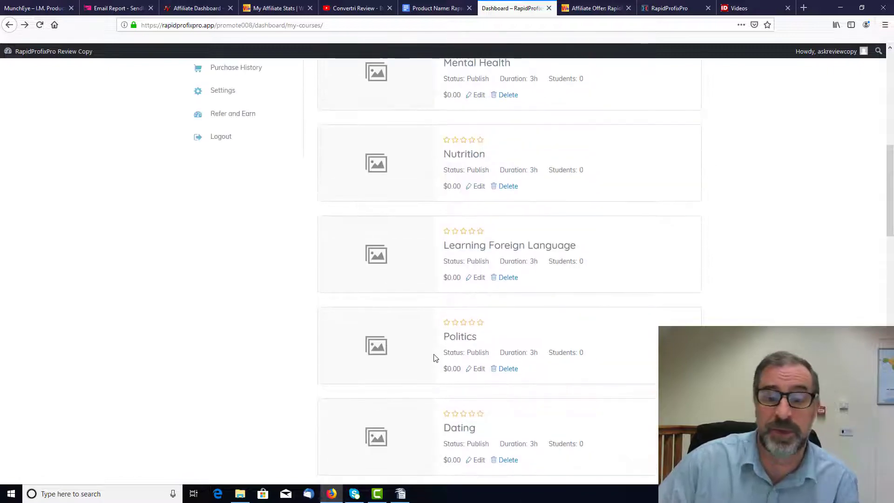
scroll("up", 3)
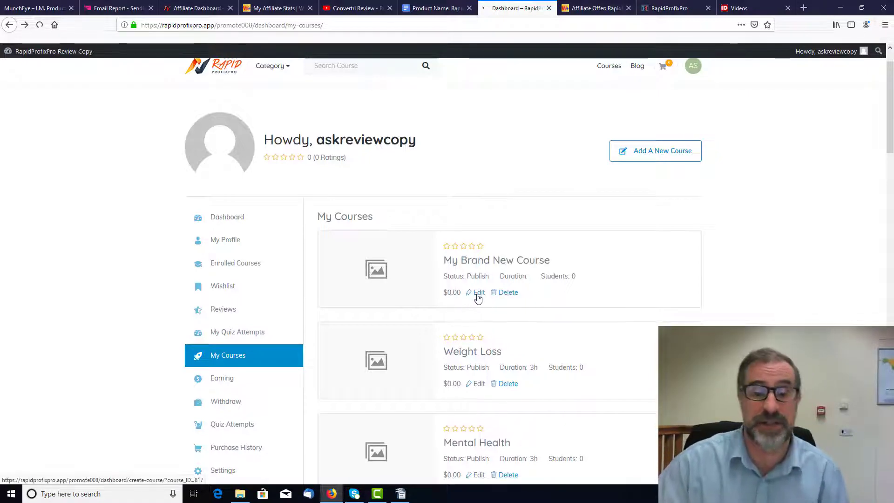
Step: Open My Brand New Course for editing and replace its title, typing 'Mic'
left_click(479, 292)
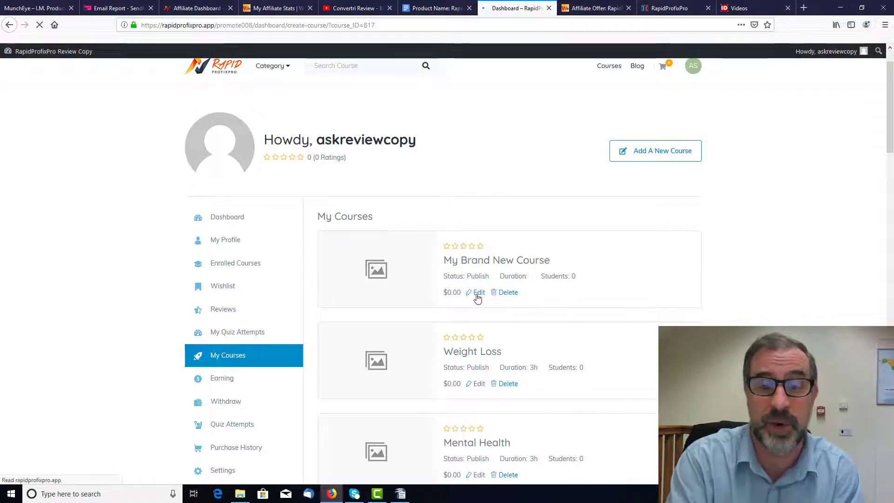
left_click(479, 292)
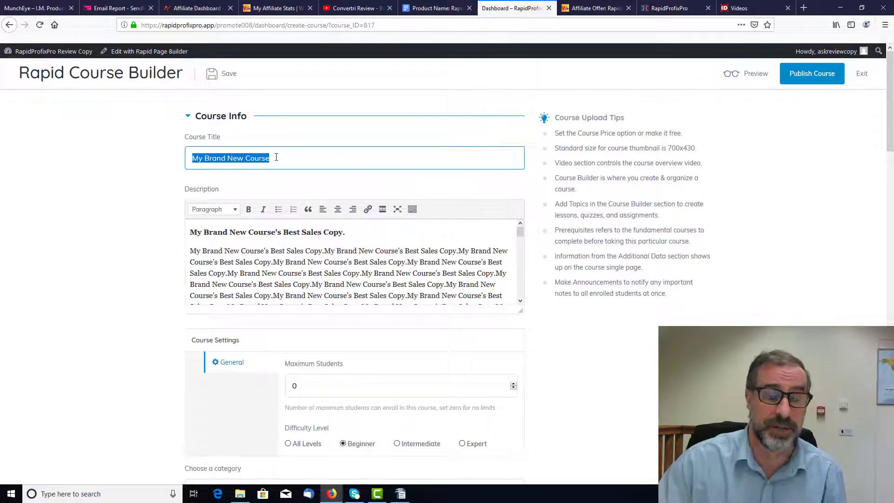
type("Michael")
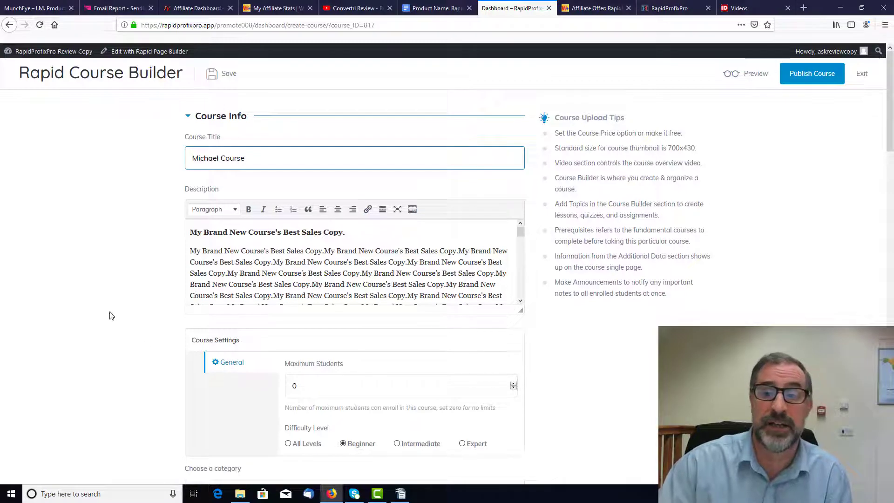
left_click(737, 8)
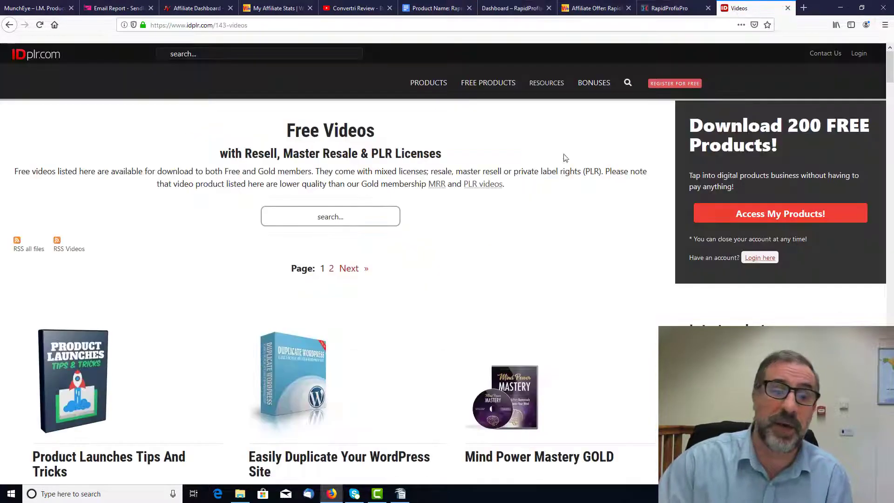
mouse_move(453, 257)
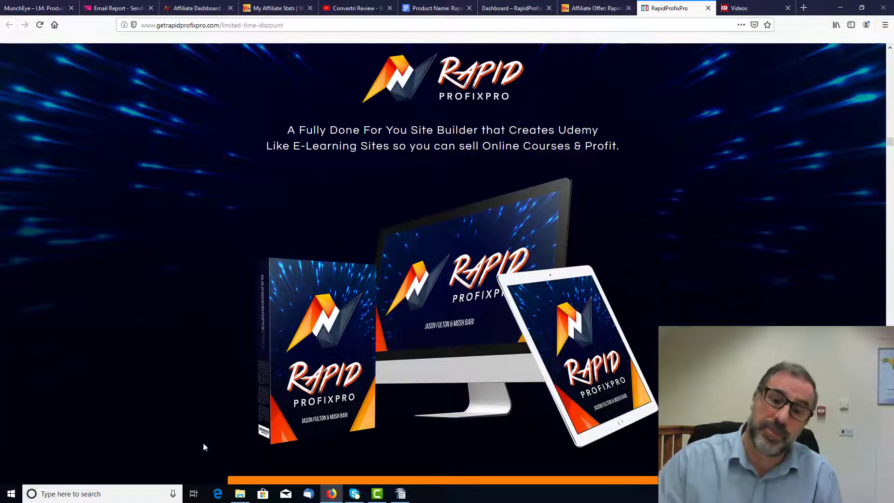
Step: Return to the retitled course in the builder and go back toward the course list
left_click(513, 8)
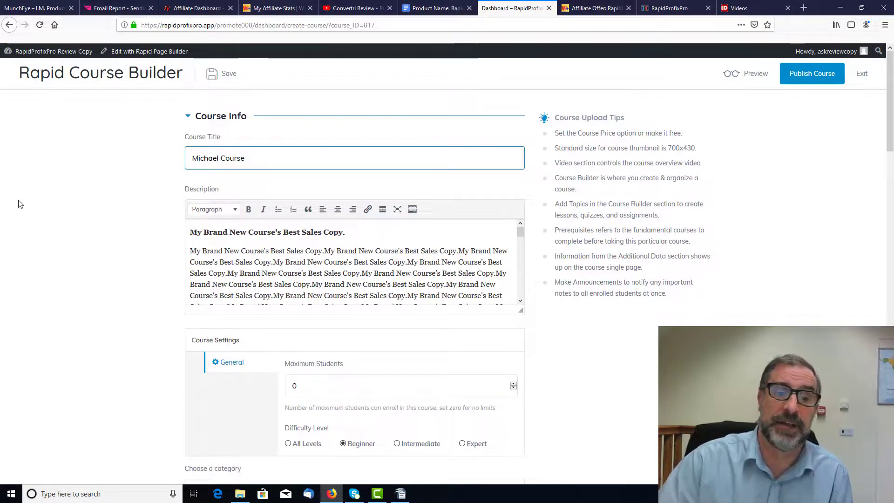
left_click(9, 24)
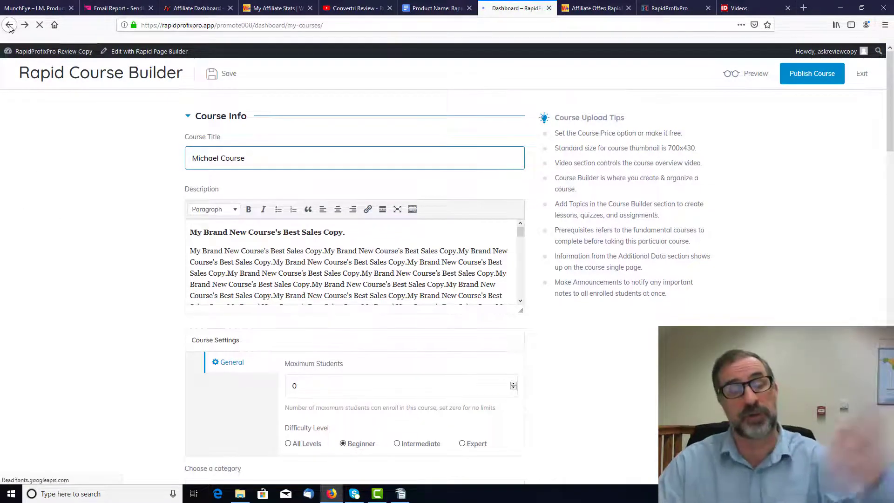
left_click(10, 24)
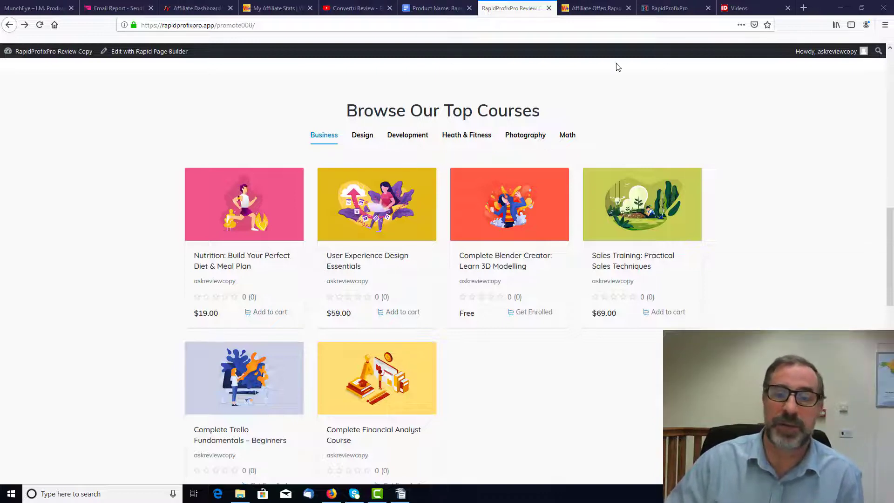
Step: View the RapidProfixPro sales page, then the NewsProfix Pro discount sales page
left_click(673, 7)
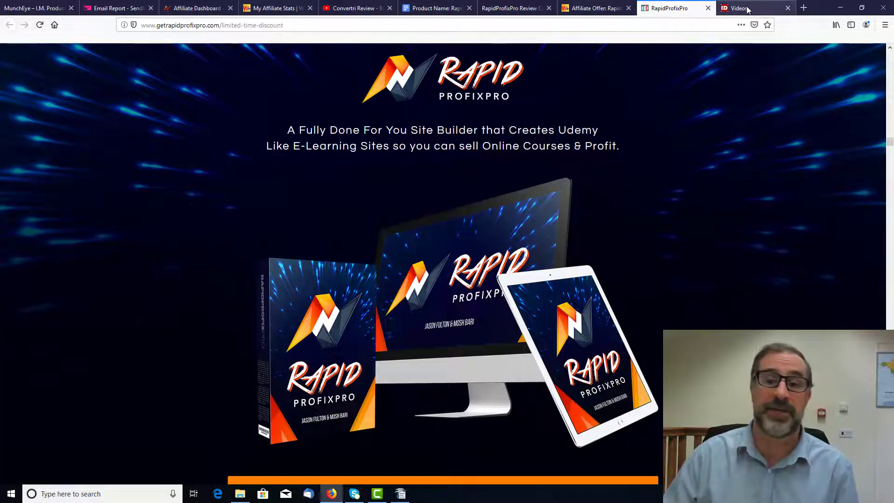
left_click(735, 8)
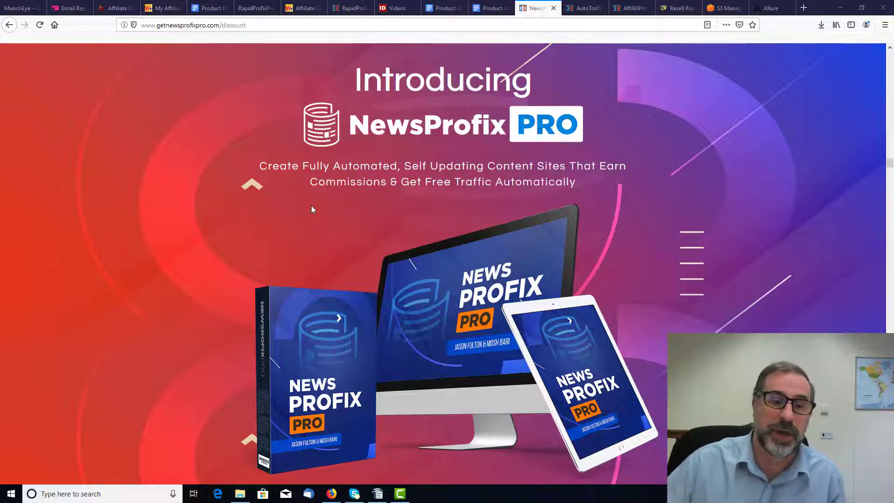
mouse_move(439, 213)
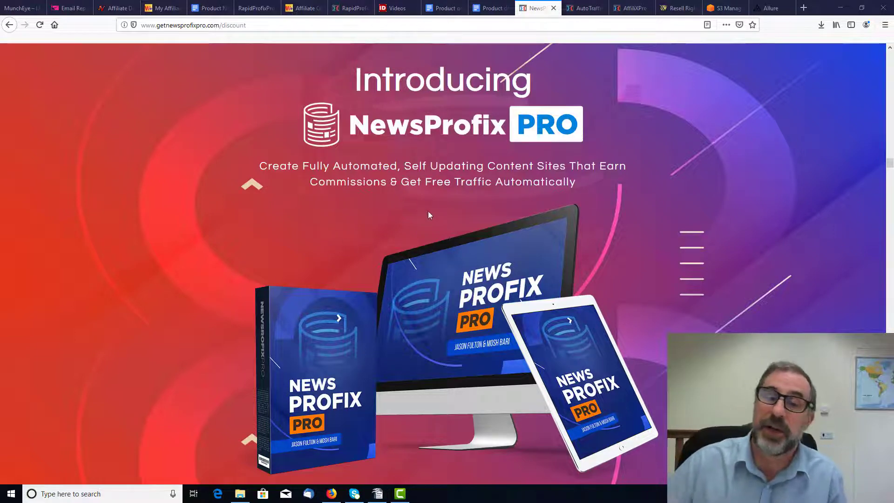
mouse_move(447, 214)
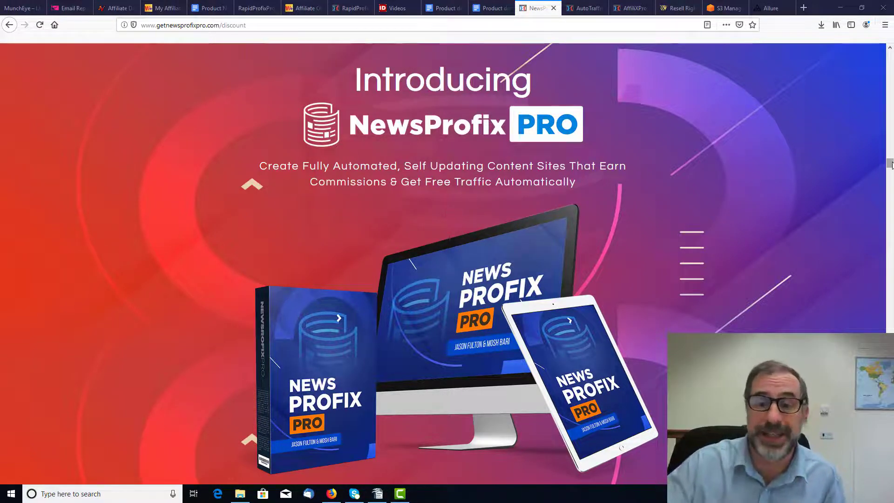
Step: Review the NewsProfixPro discount page's pricing and earnings sections
scroll("down", 3)
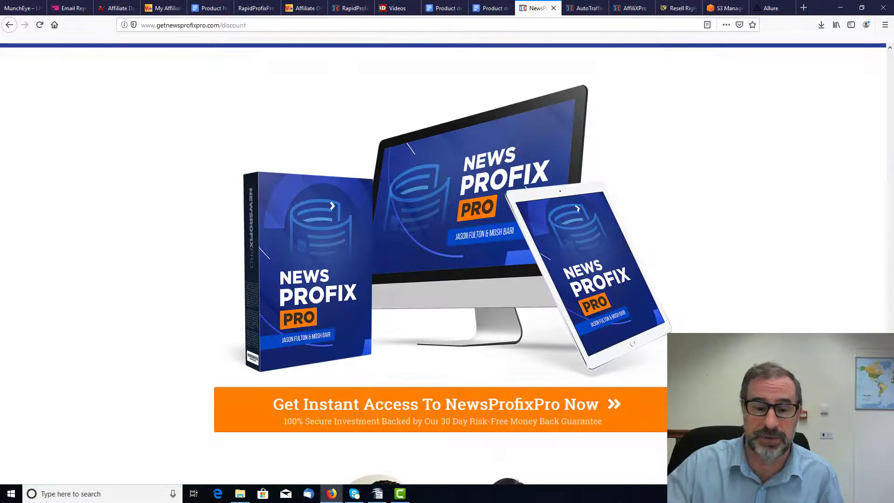
scroll("down", 3)
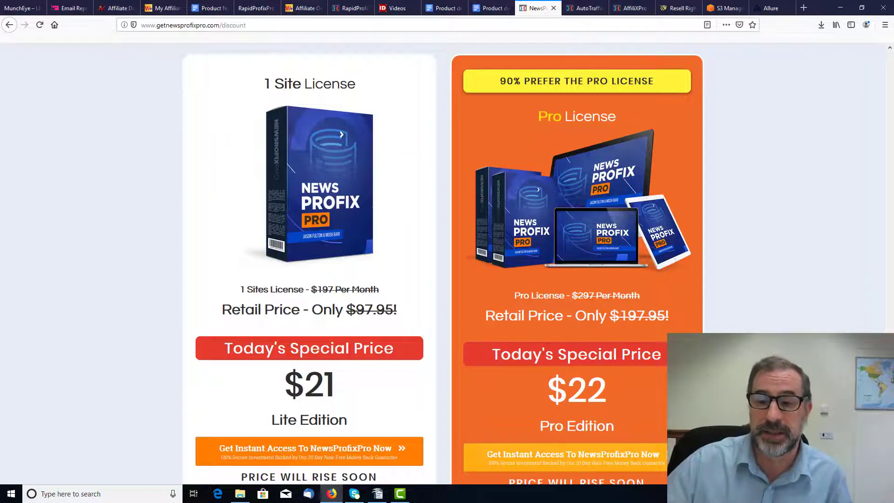
scroll("down", 3)
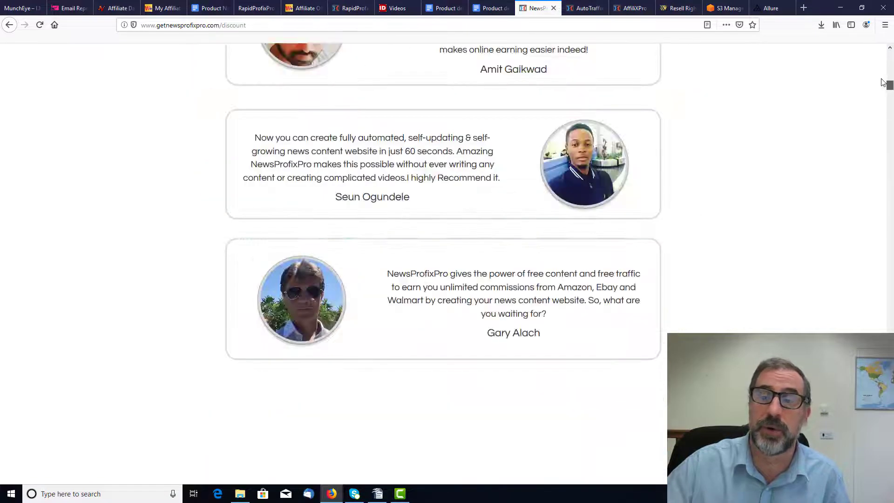
scroll("up", 3)
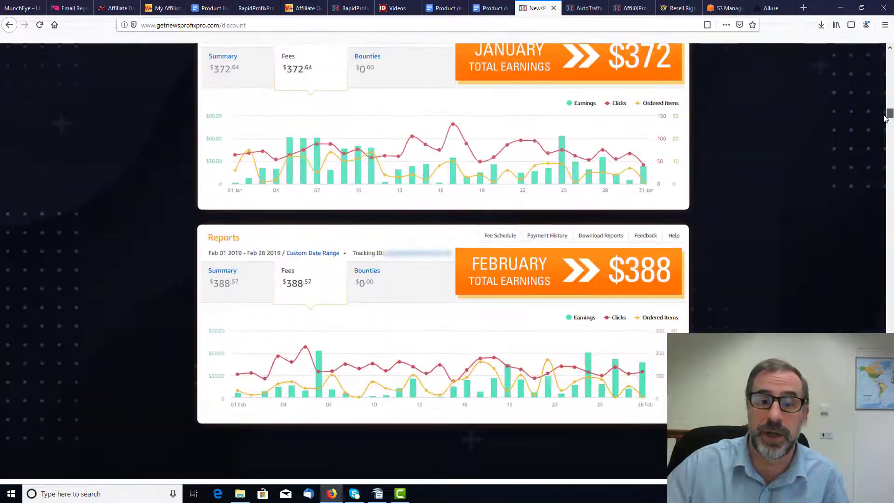
scroll("up", 3)
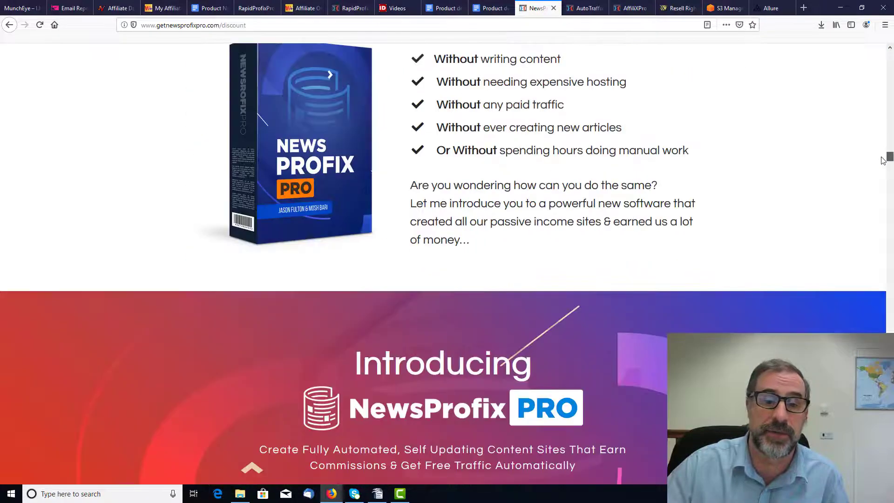
scroll("down", 3)
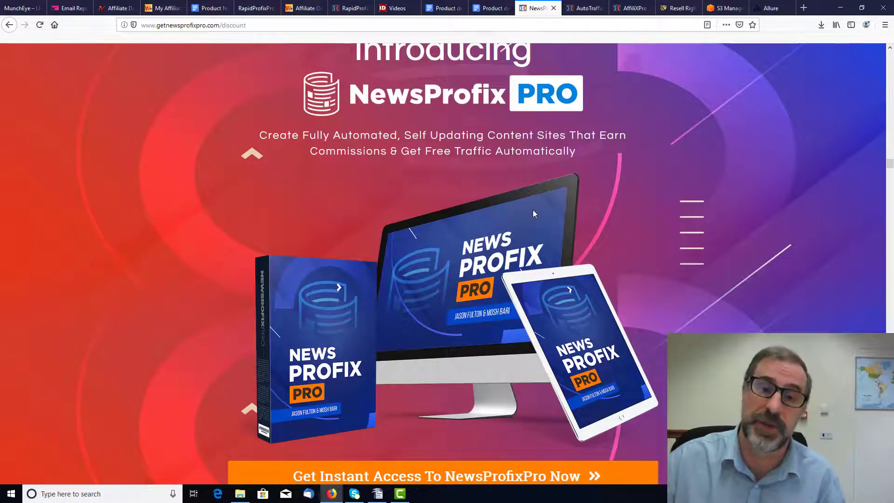
mouse_move(600, 63)
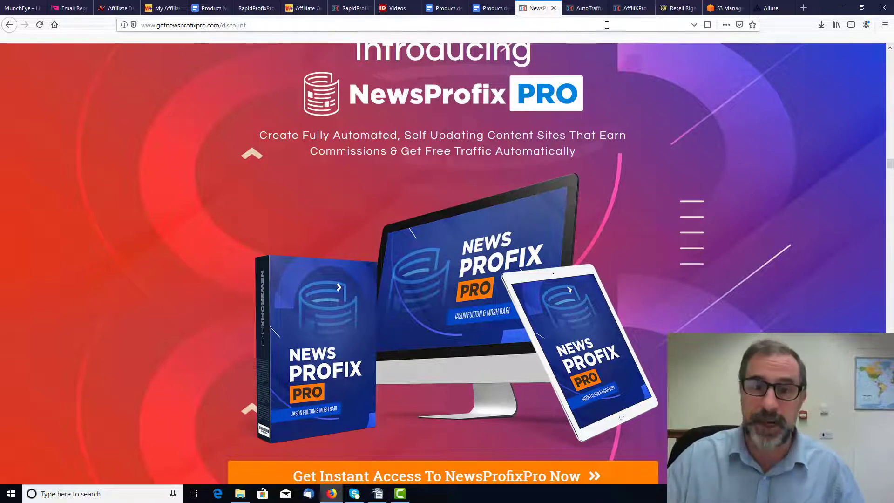
left_click(582, 7)
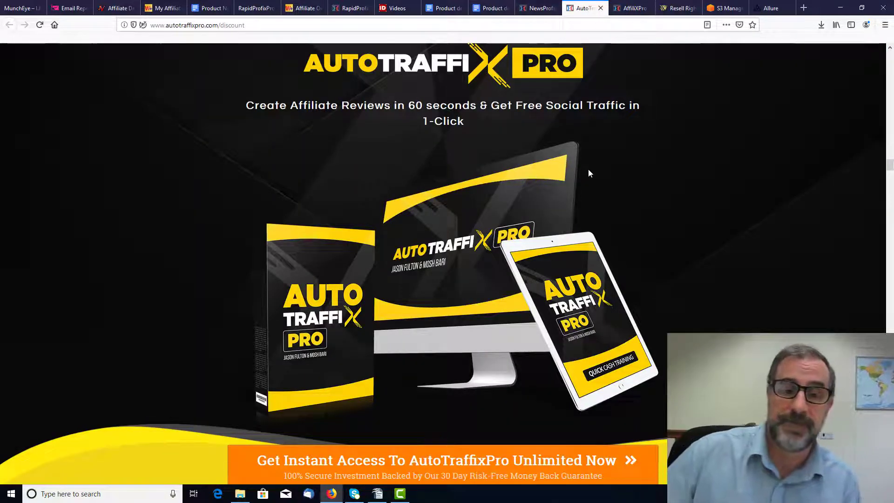
mouse_move(453, 187)
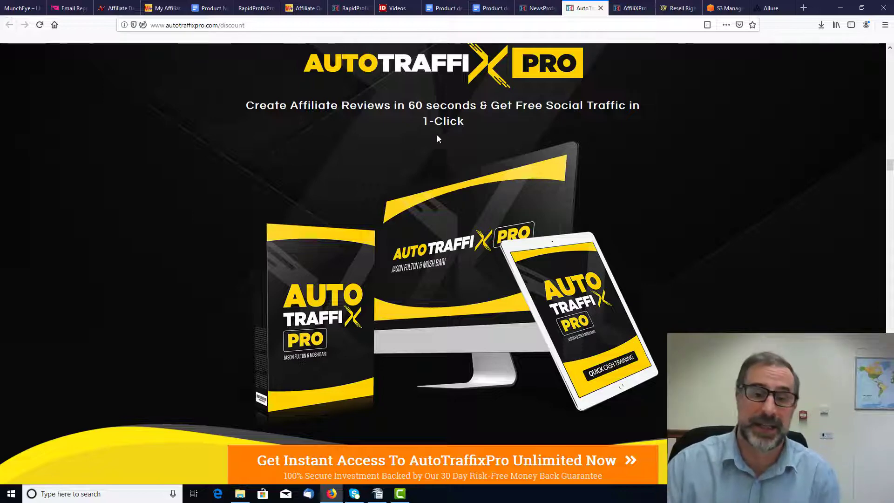
mouse_move(502, 129)
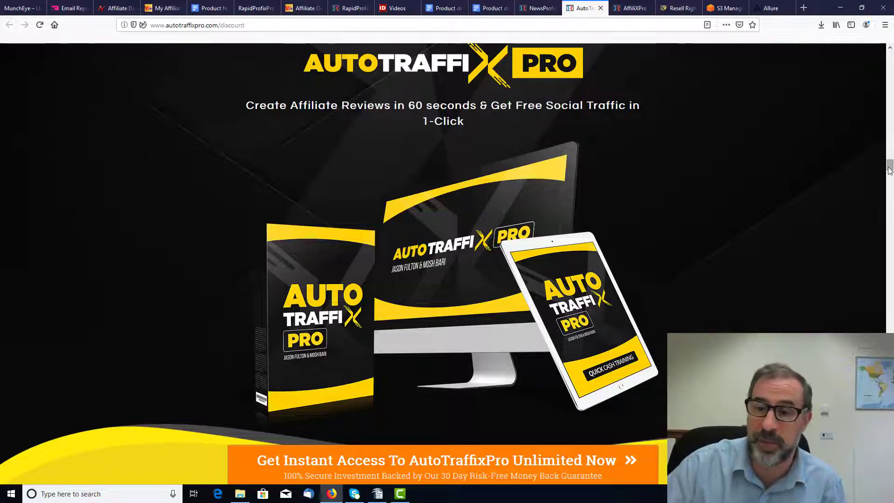
Step: Scroll the AutoTraffixPro page down to the $19.95 Lite and $22 Unlimited pricing
scroll("down", 3)
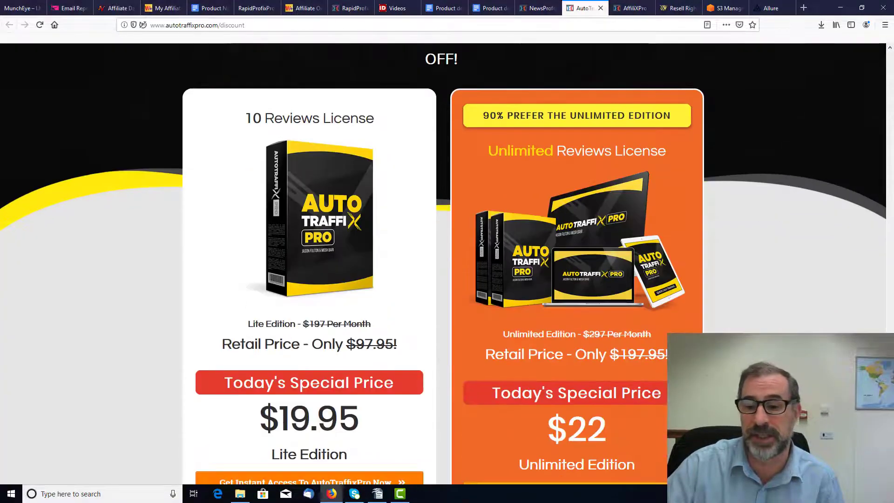
scroll("down", 3)
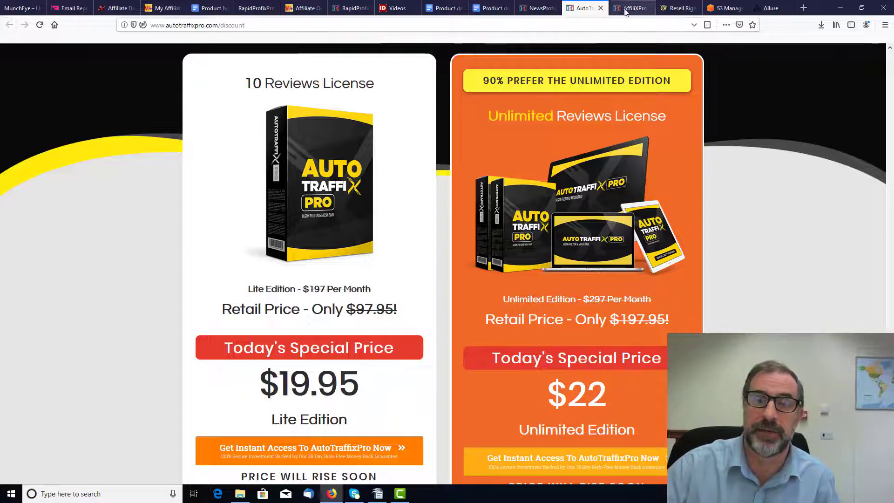
left_click(631, 8)
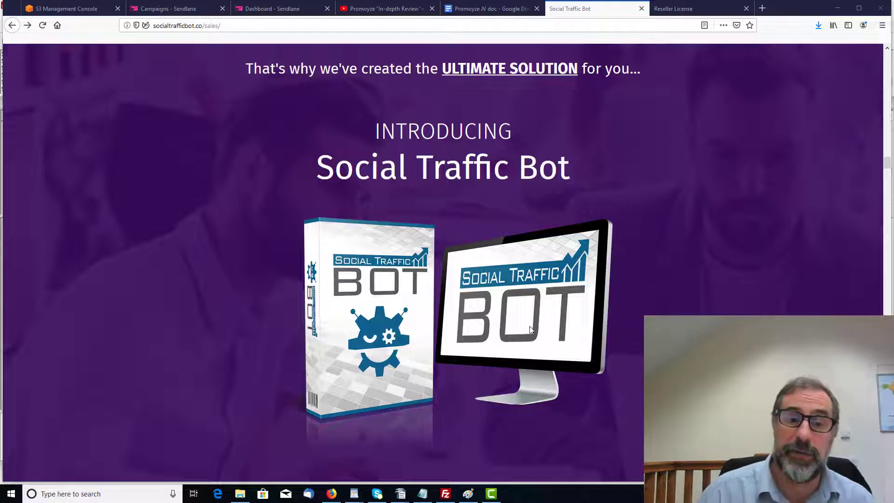
mouse_move(615, 244)
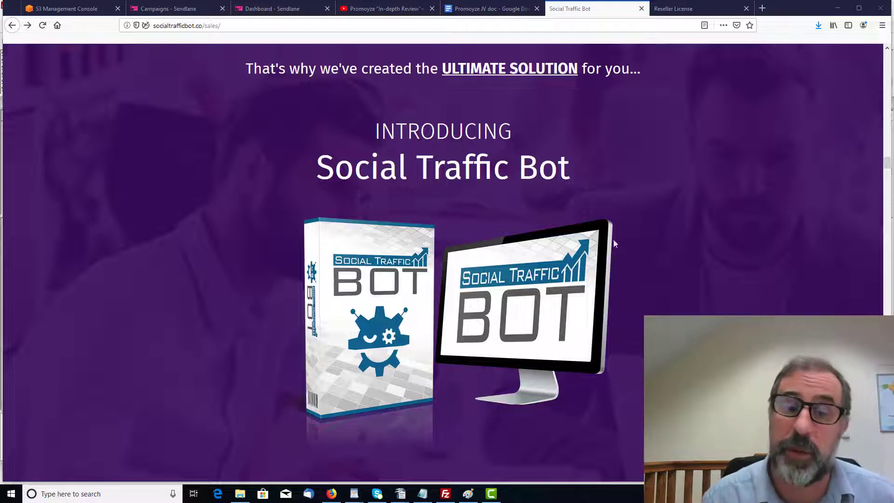
mouse_move(659, 211)
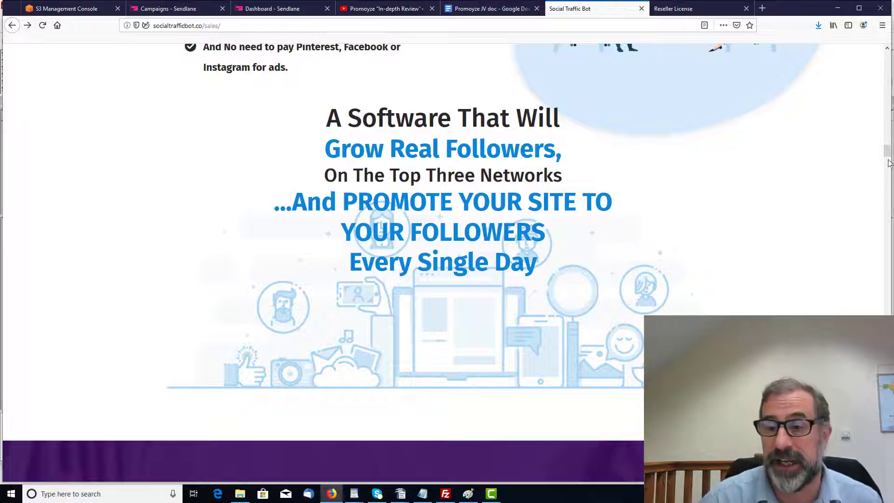
Step: Scroll through the Social Traffic Bot sales page and its fast action bonuses
scroll("down", 3)
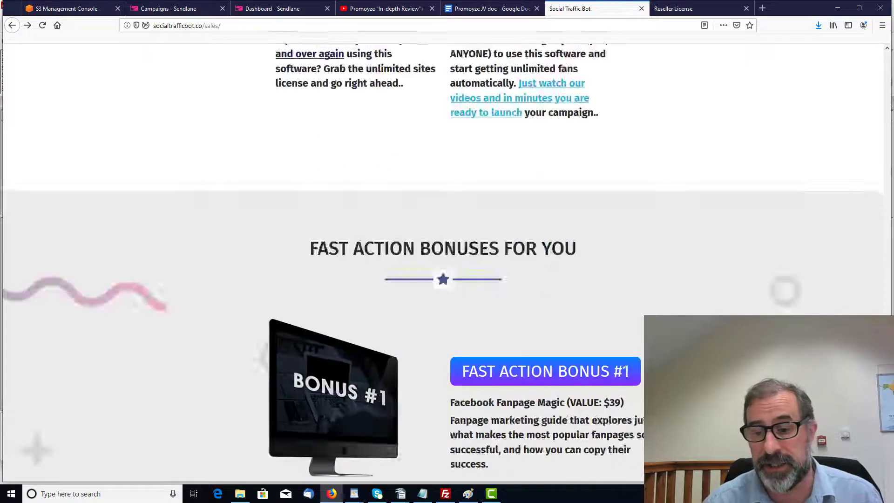
scroll("up", 3)
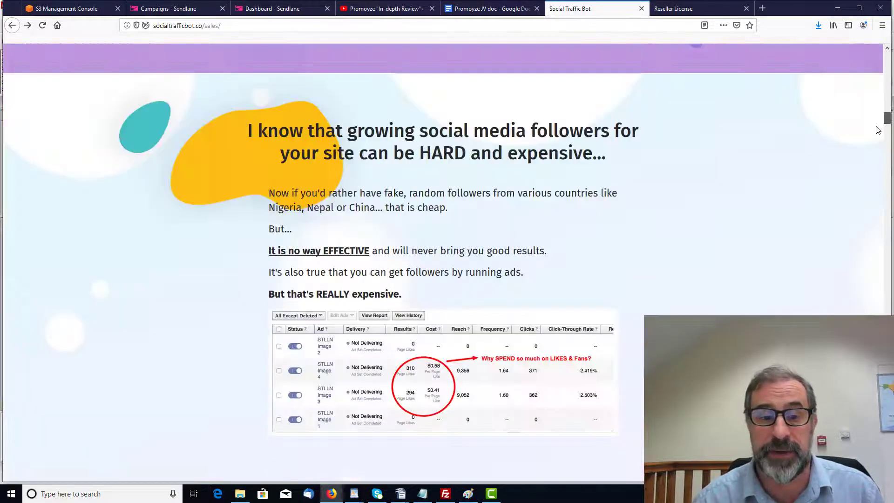
scroll("down", 3)
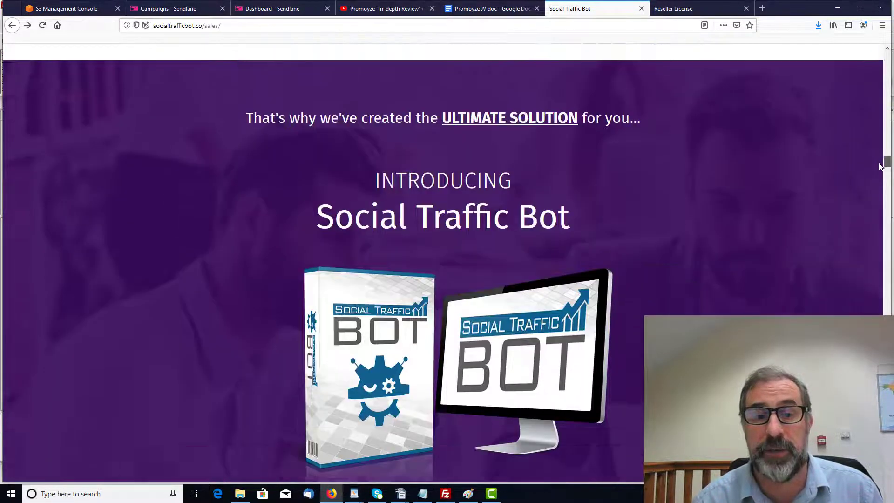
scroll("down", 3)
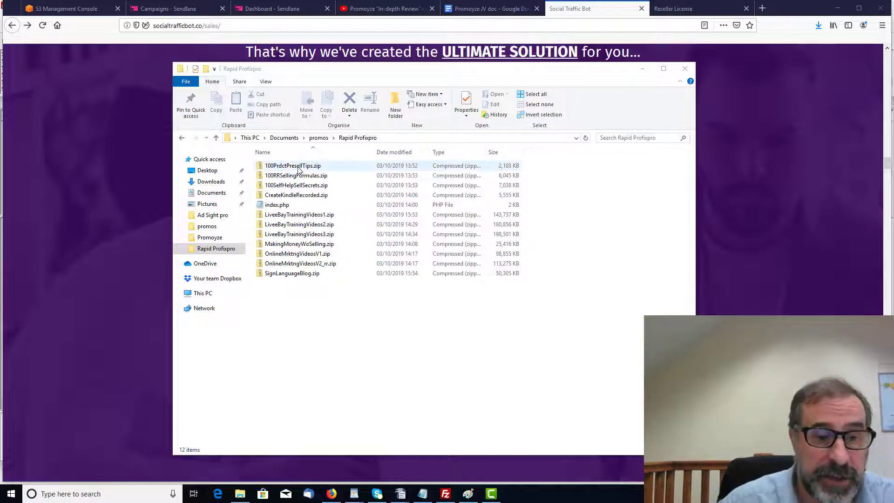
Step: Browse into the 100PrdctPresellTips zip down to its Ebook folder
double_click(292, 165)
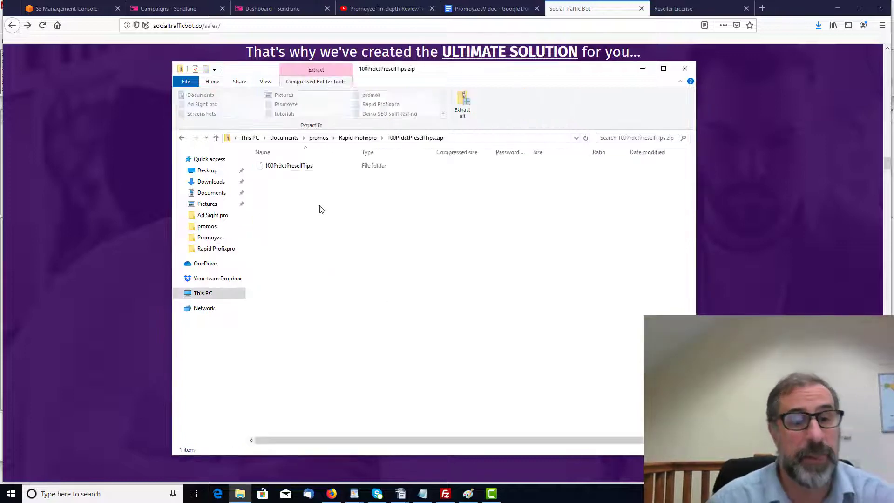
left_click(289, 165)
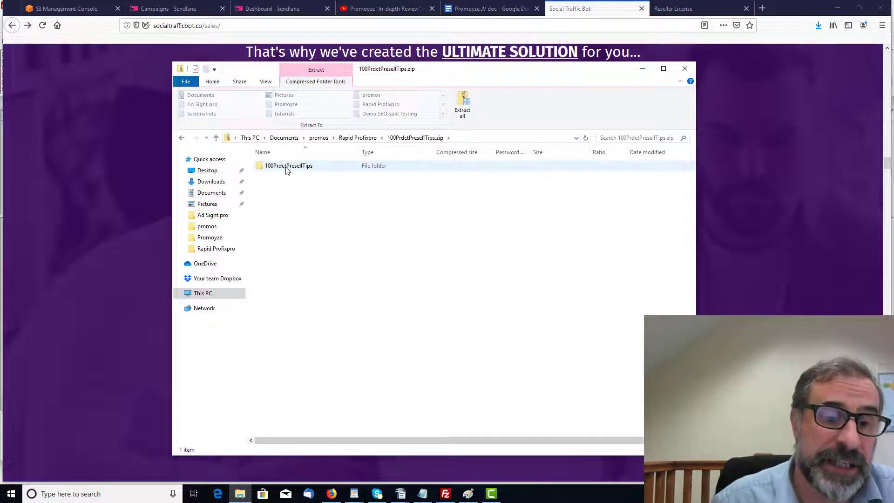
double_click(287, 165)
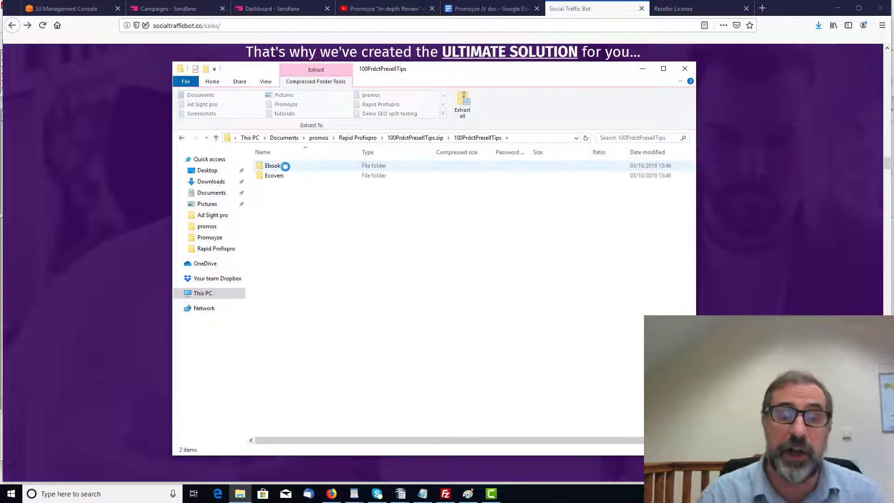
left_click(273, 165)
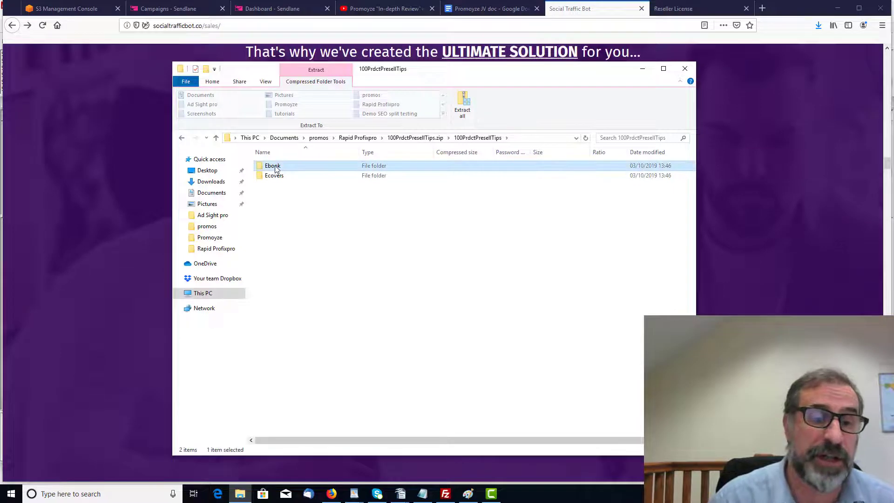
double_click(273, 165)
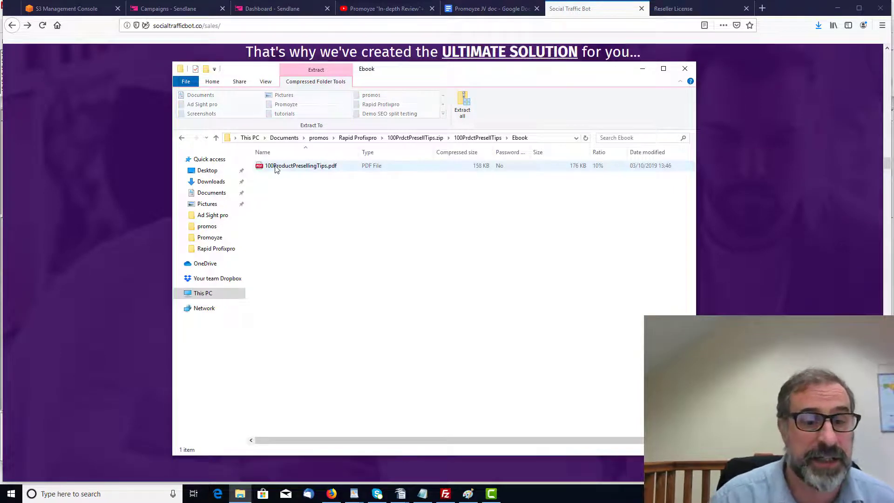
Step: Open the 100ProductPresellingTips PDF, then go back to the Rapid Profixpro folder
left_click(302, 166)
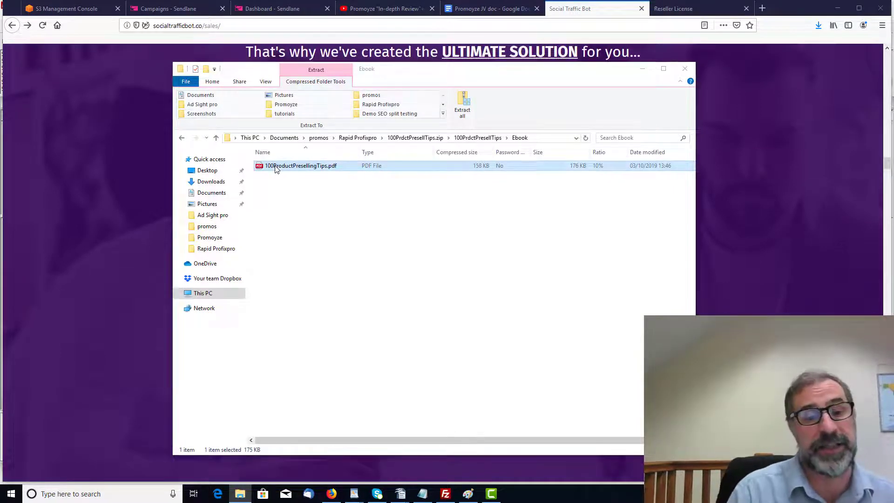
double_click(302, 165)
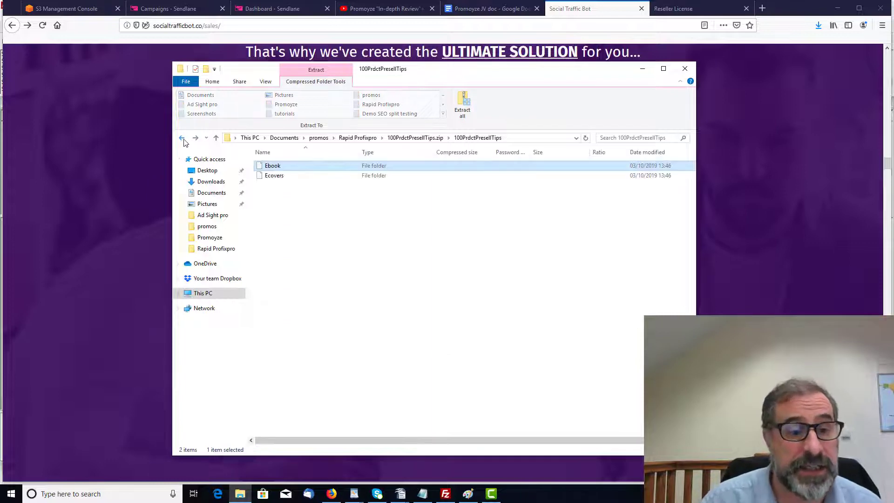
left_click(183, 137)
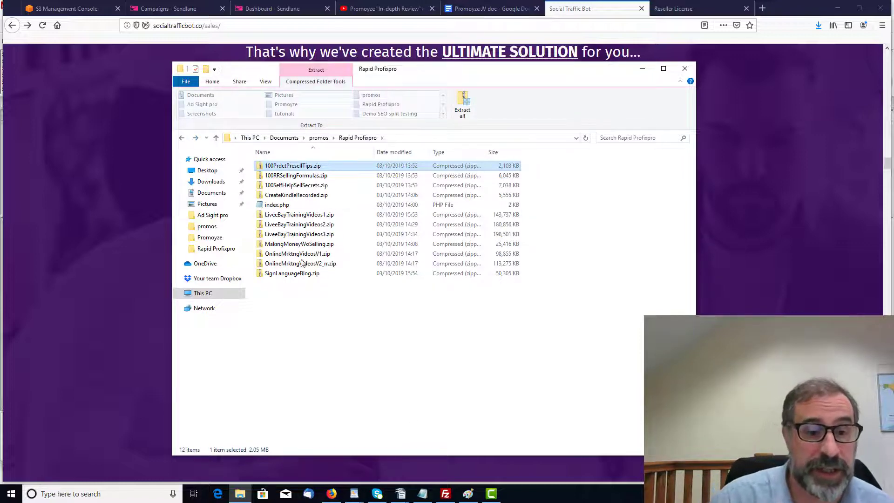
mouse_move(299, 214)
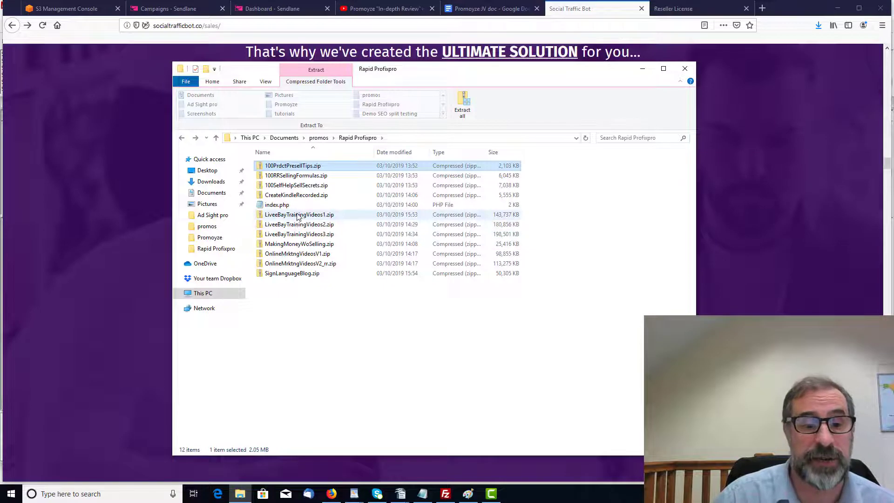
double_click(299, 214)
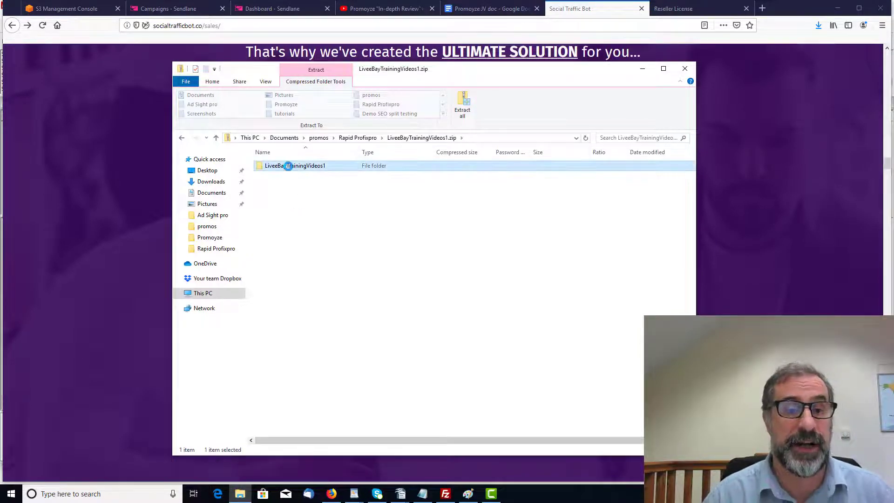
double_click(295, 165)
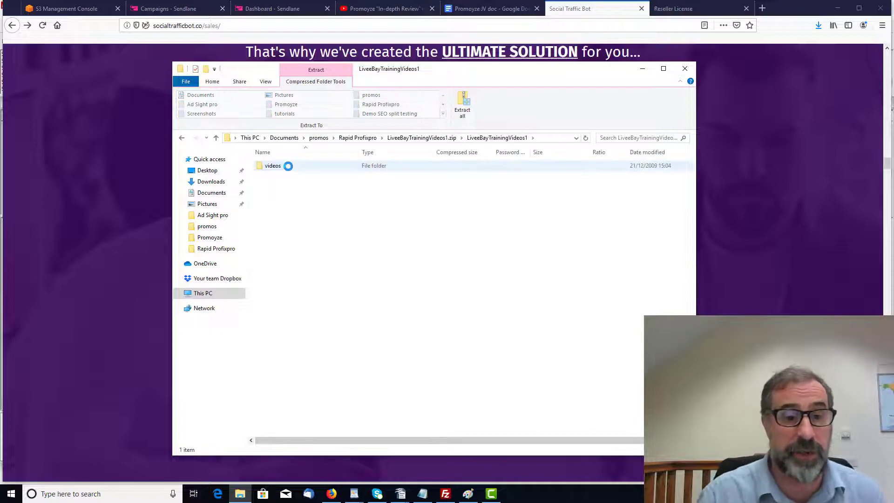
left_click(273, 165)
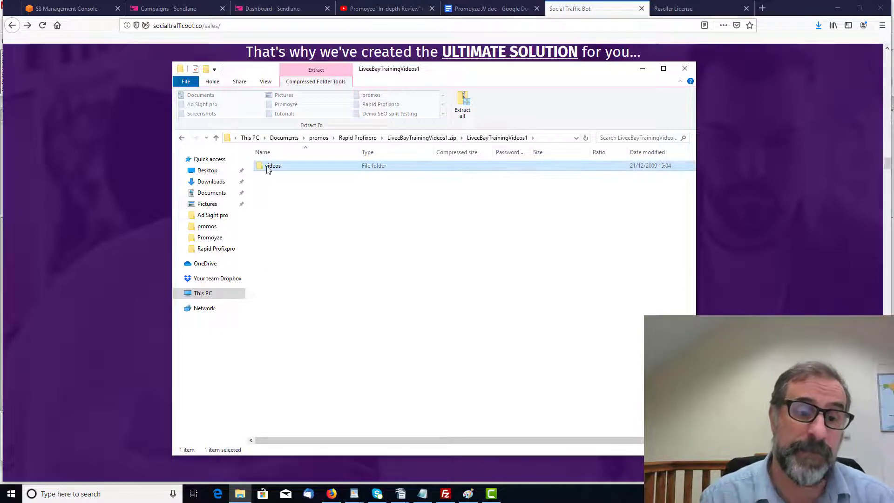
double_click(273, 165)
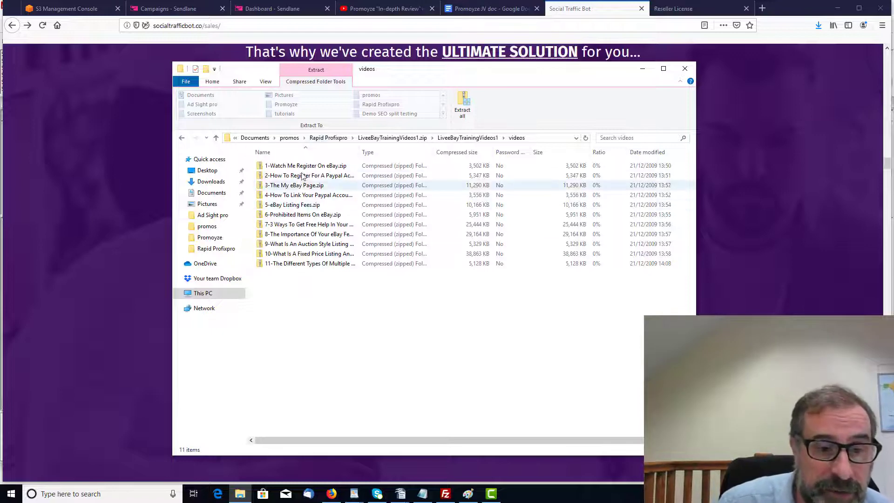
left_click(305, 165)
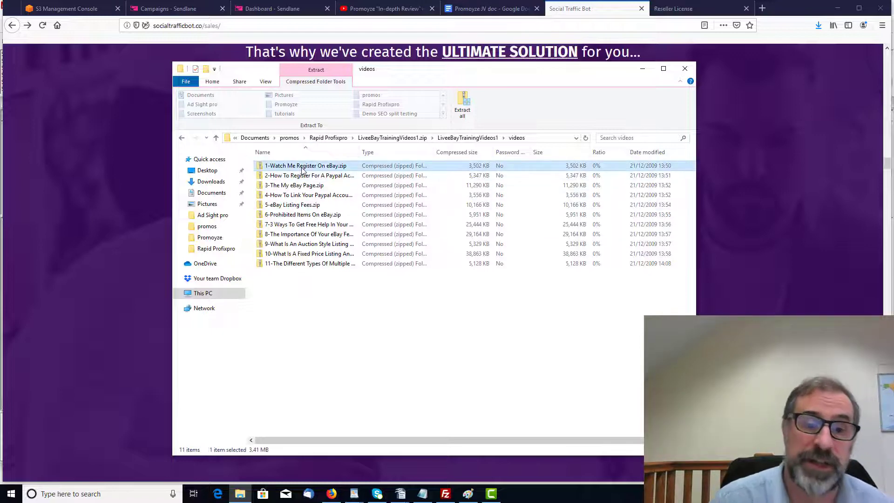
double_click(305, 165)
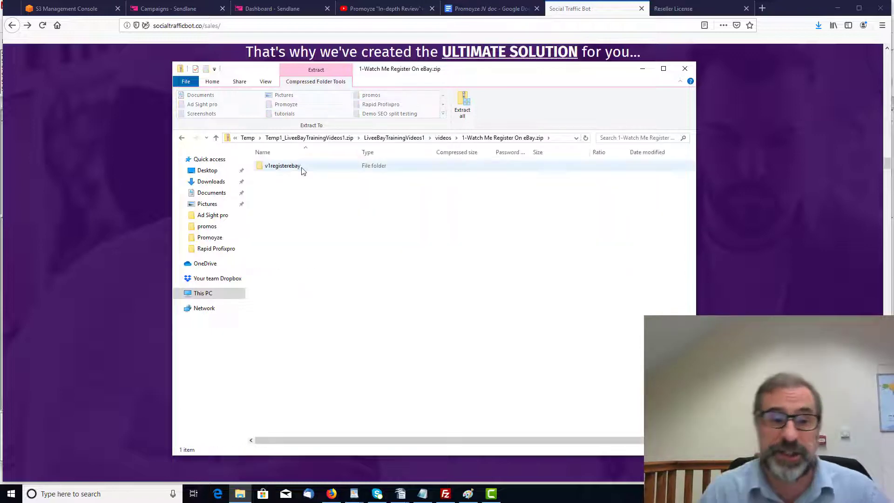
left_click(282, 166)
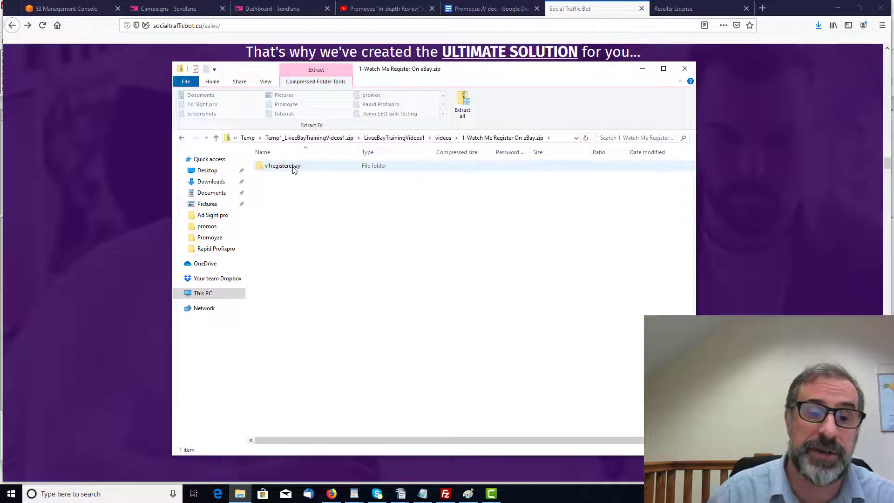
left_click(282, 166)
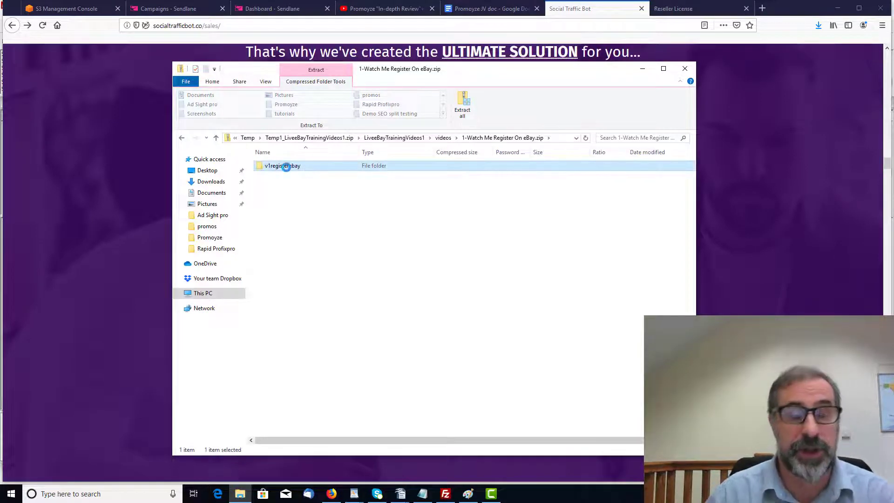
double_click(282, 165)
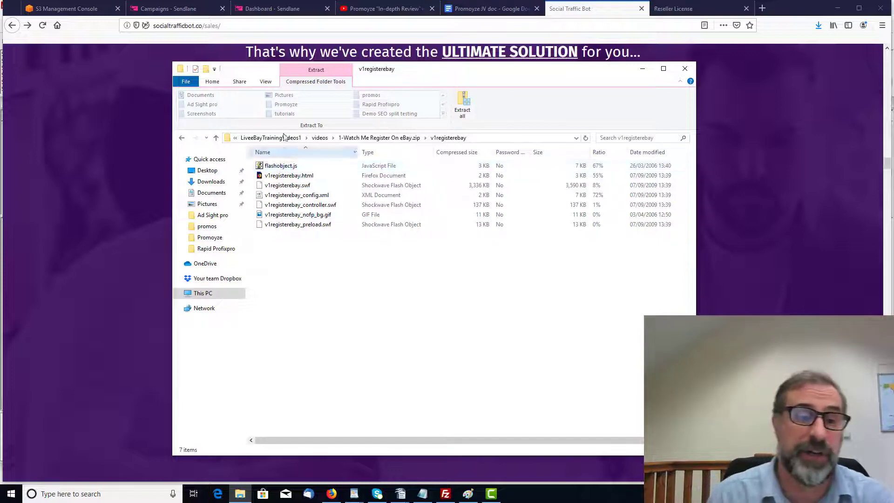
left_click(182, 138)
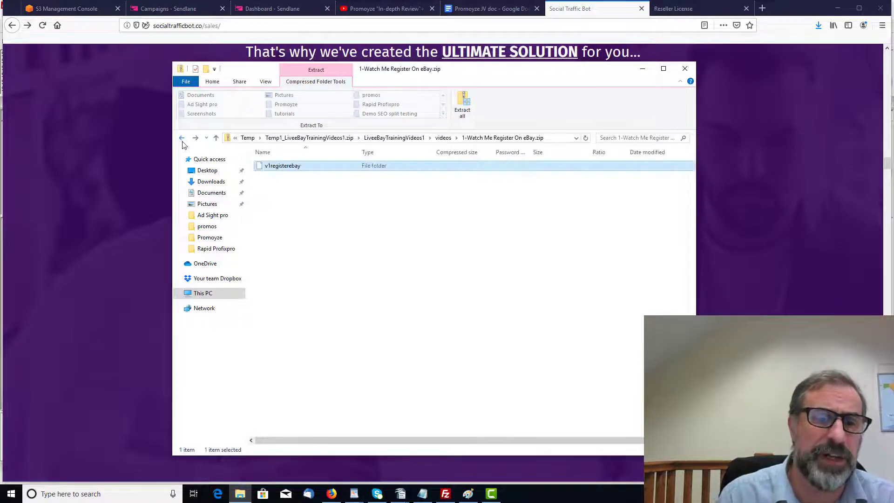
left_click(181, 138)
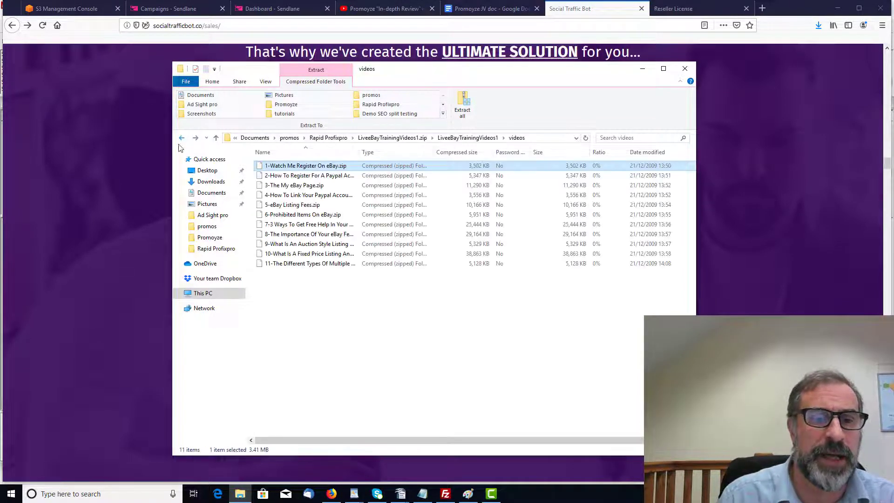
left_click(181, 137)
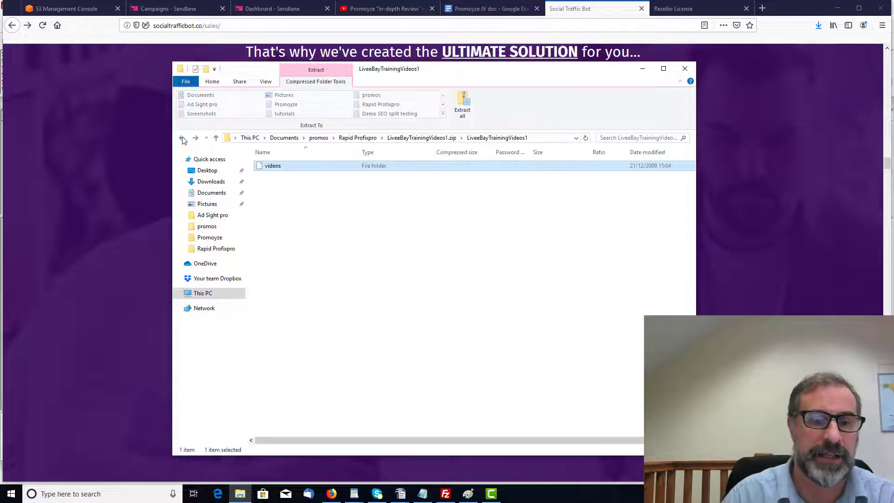
left_click(183, 140)
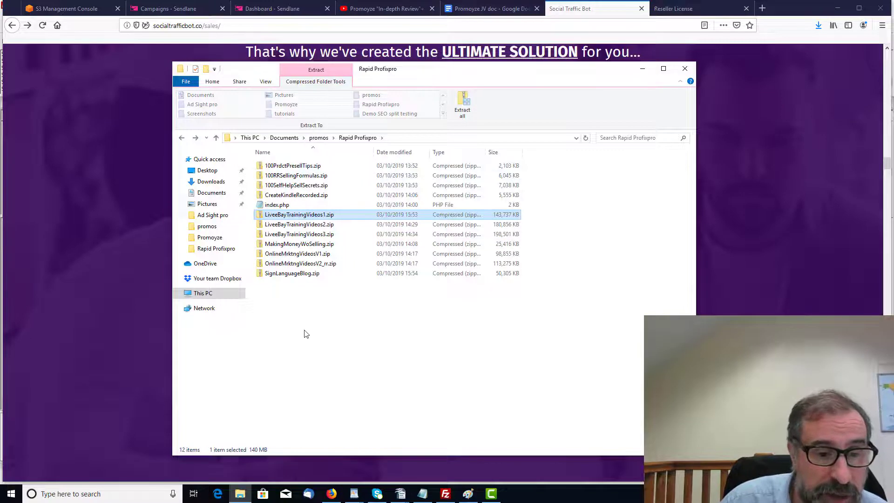
mouse_move(300, 263)
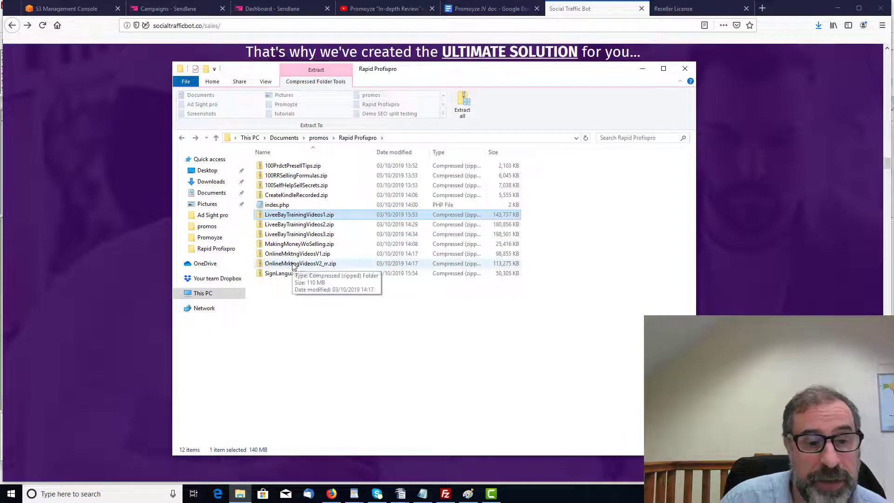
Step: Browse OnlineMrktngVideosV2_rr.zip to its Video Training folder, then minimise Explorer to show Firefox
double_click(300, 262)
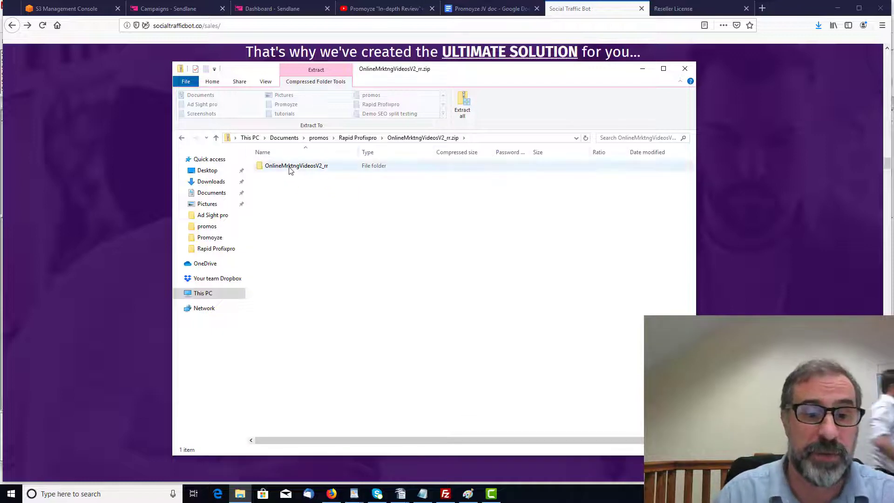
left_click(296, 166)
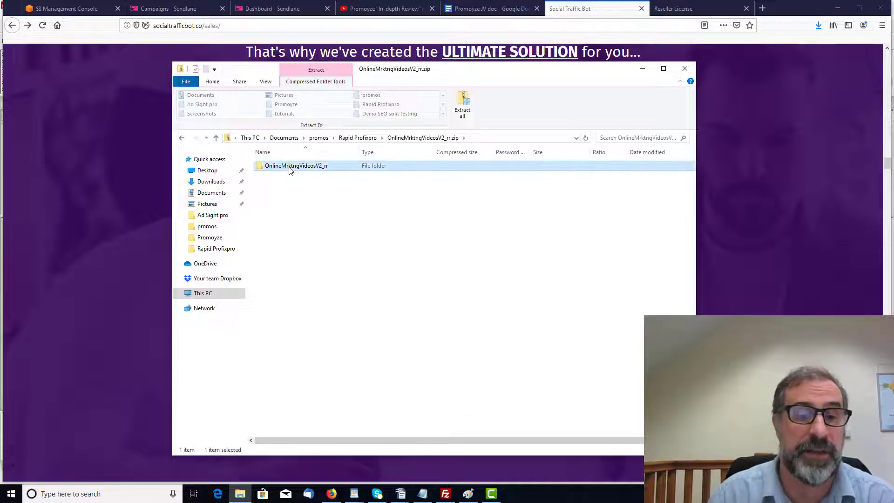
double_click(297, 165)
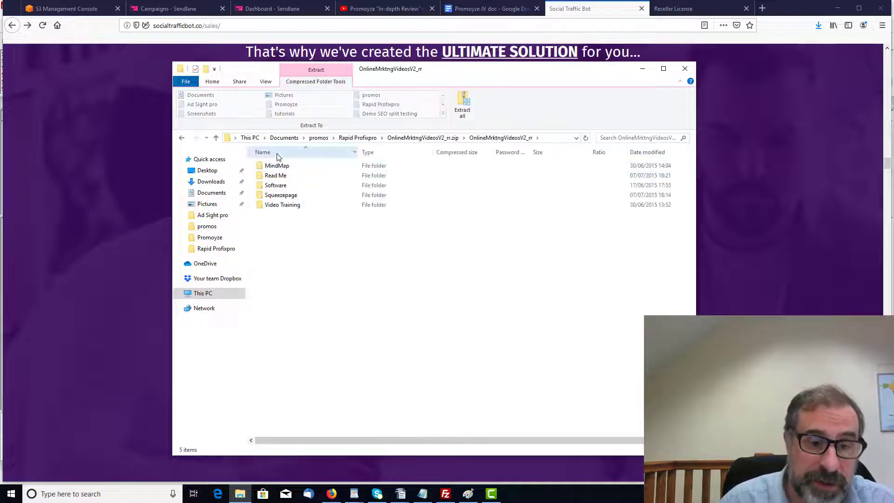
left_click(282, 205)
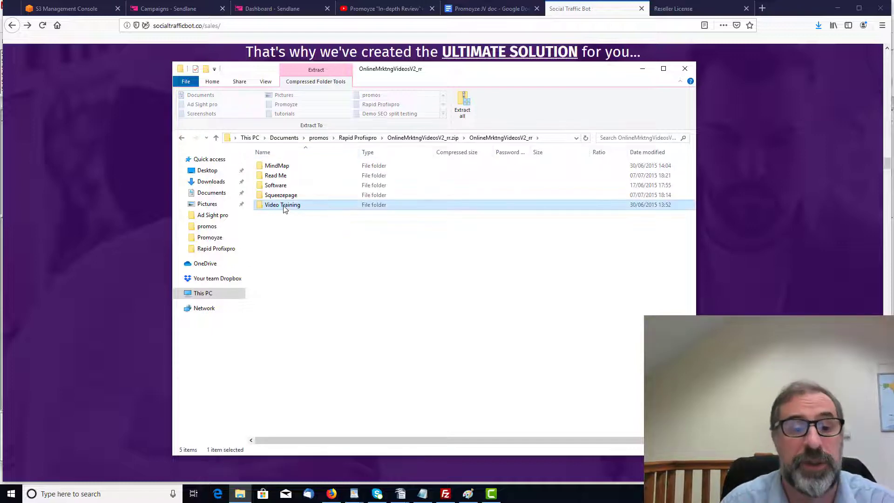
double_click(282, 204)
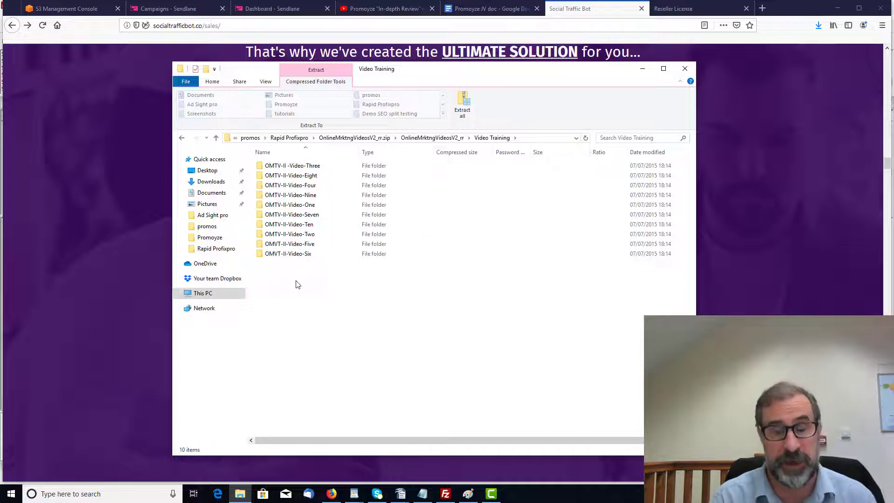
mouse_move(188, 160)
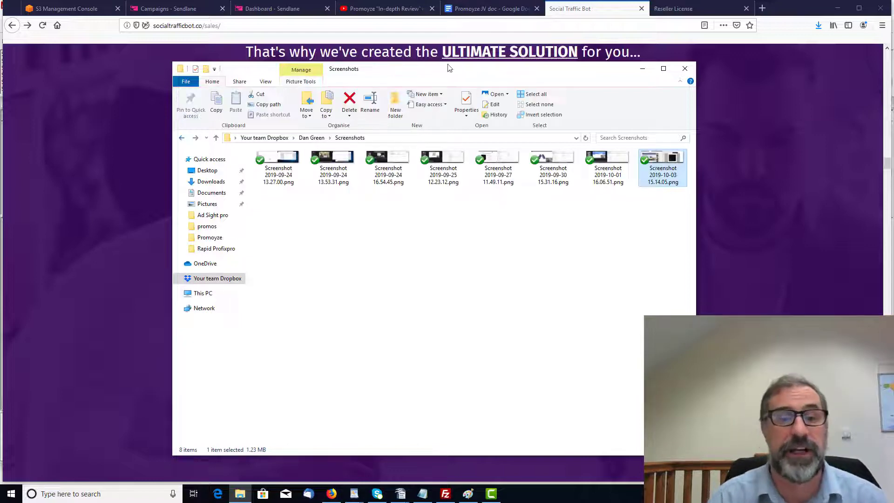
left_click(685, 68)
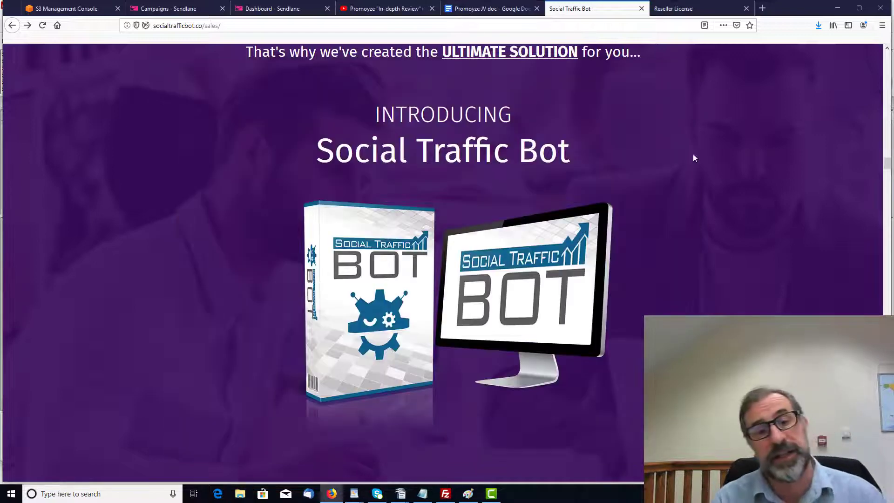